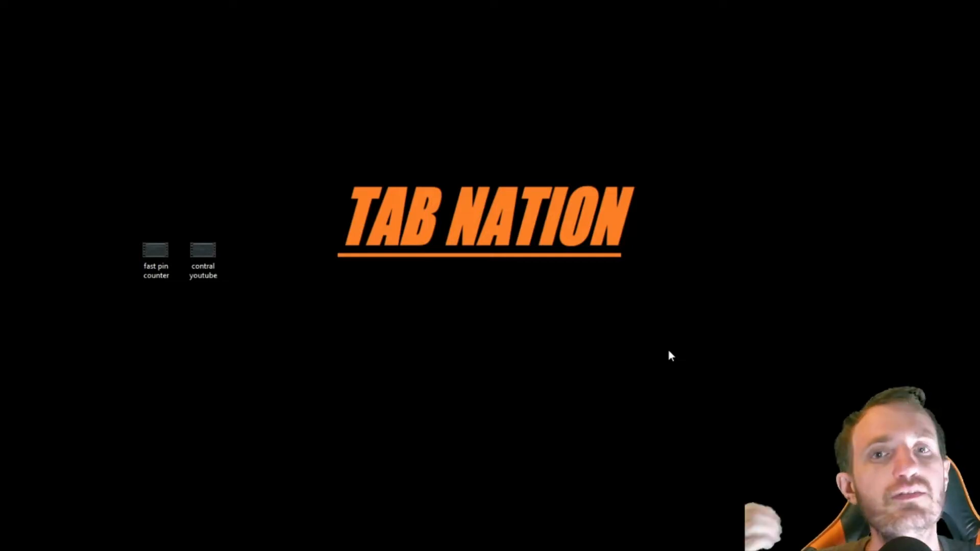
pyautogui.moveTo(200, 170)
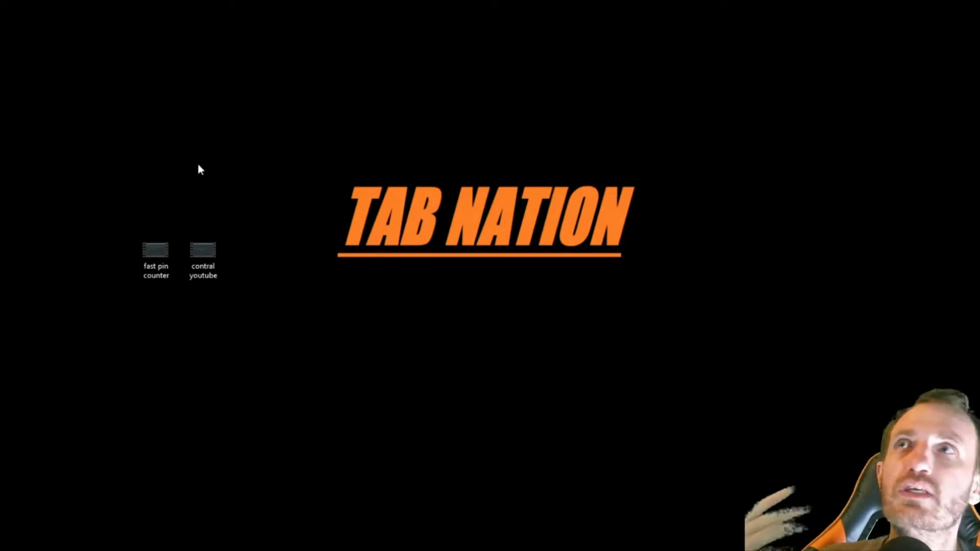
pyautogui.moveTo(219, 174)
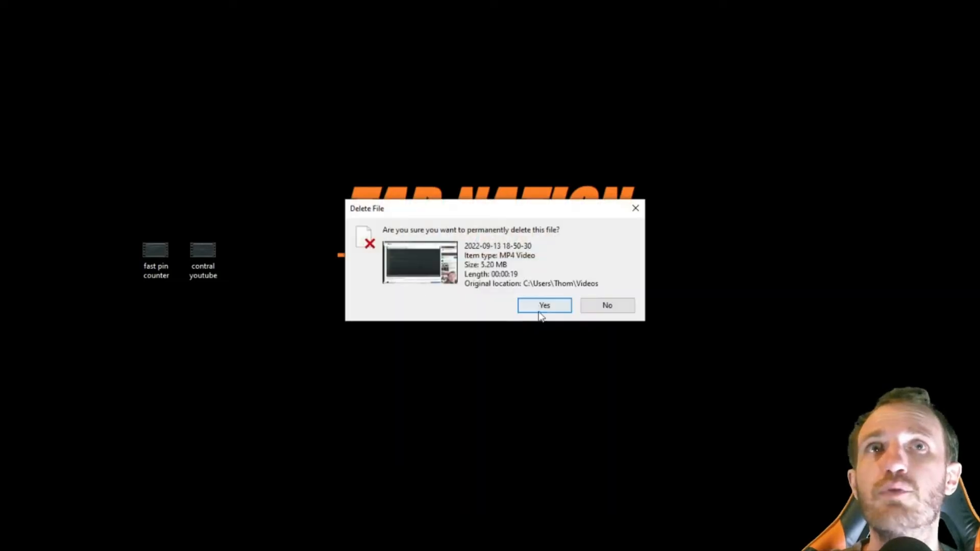
# Confirm permanent deletion of the 19-second MP4 video recording.
pyautogui.click(544, 305)
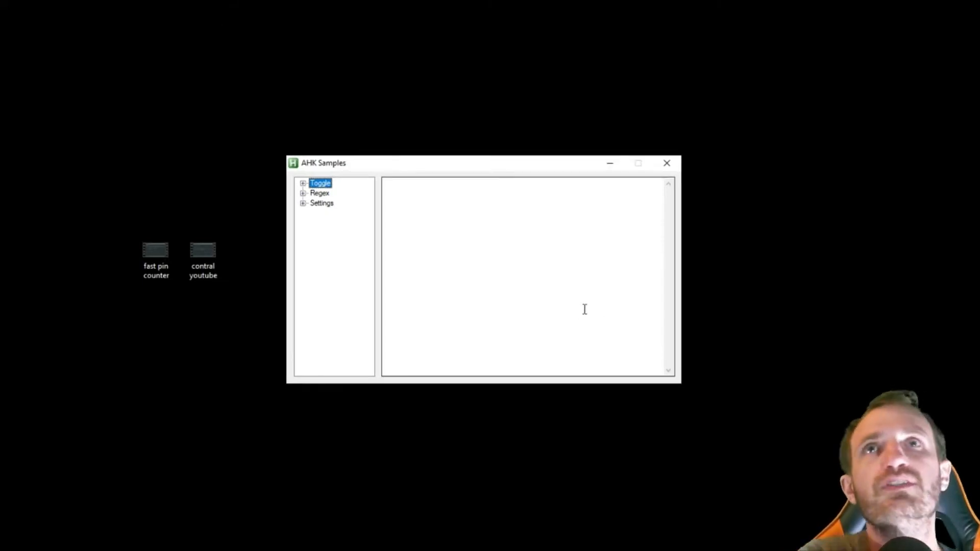
pyautogui.moveTo(318, 199)
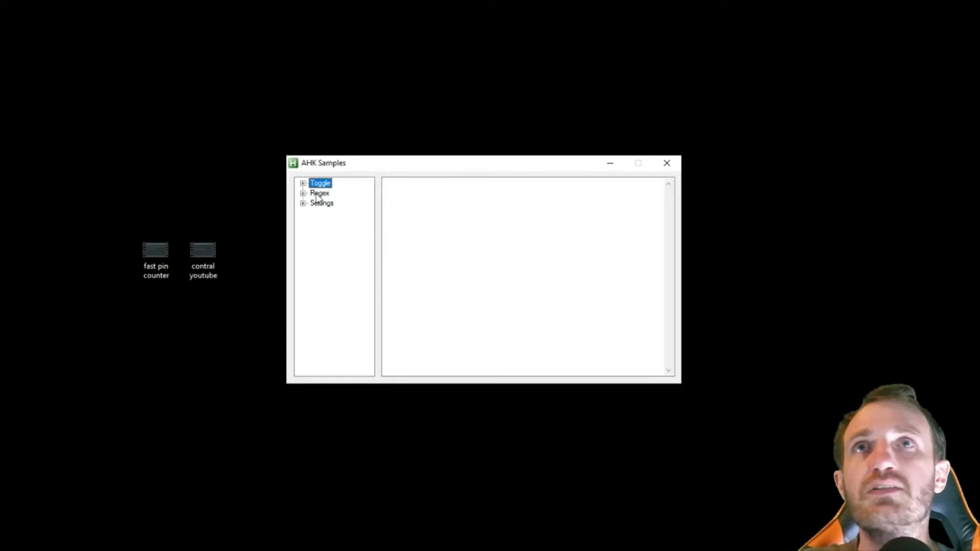
pyautogui.moveTo(578, 218)
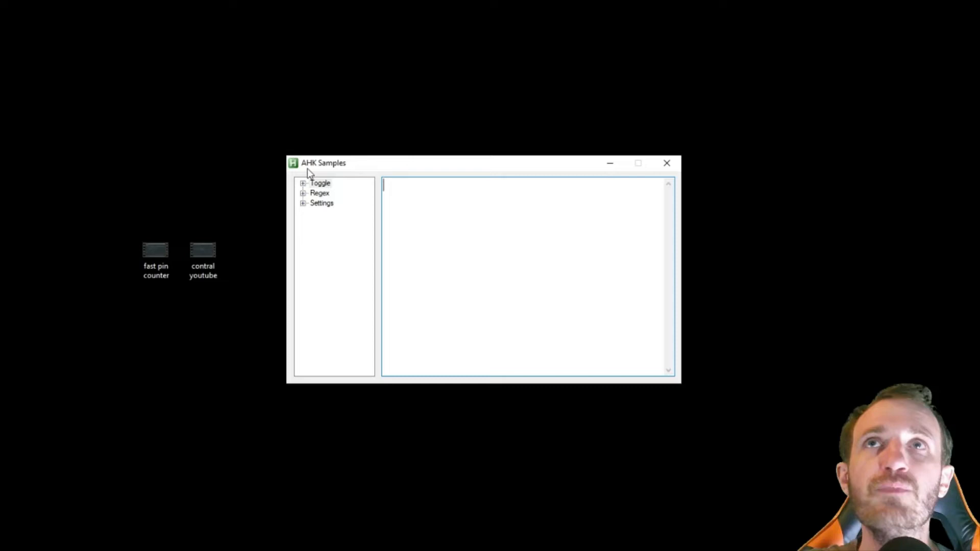
# Expand Toggle, view Toggle If then Toggle While, and select all the snippet code.
pyautogui.click(304, 184)
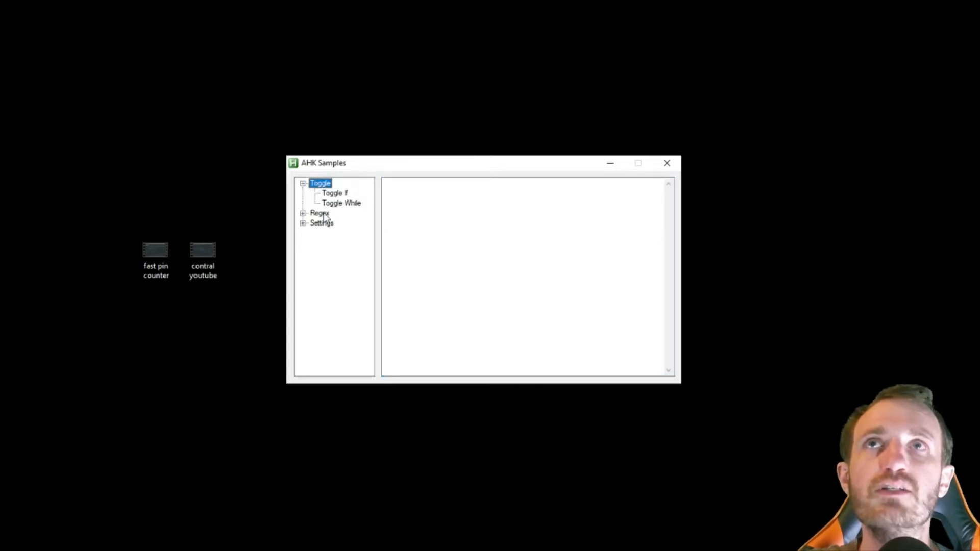
pyautogui.moveTo(332, 197)
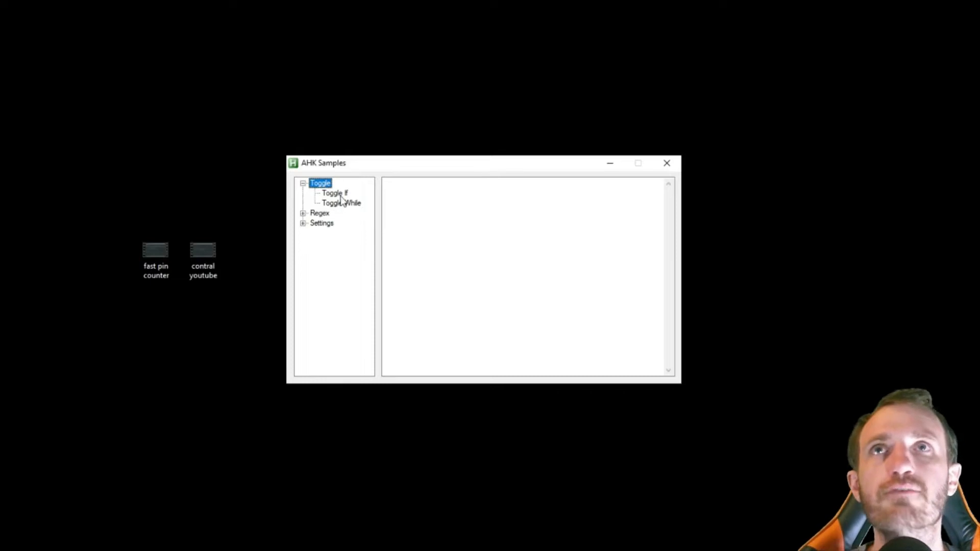
pyautogui.click(332, 193)
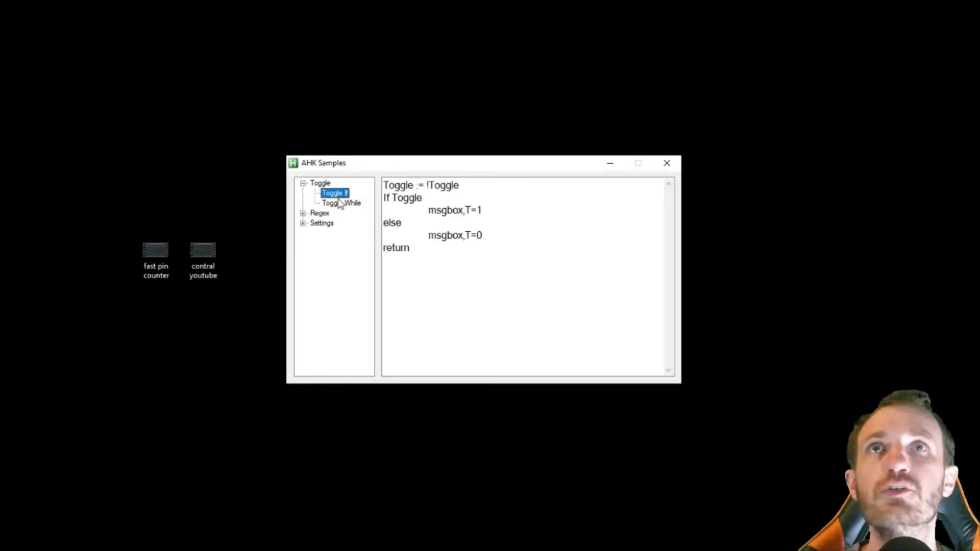
pyautogui.click(340, 203)
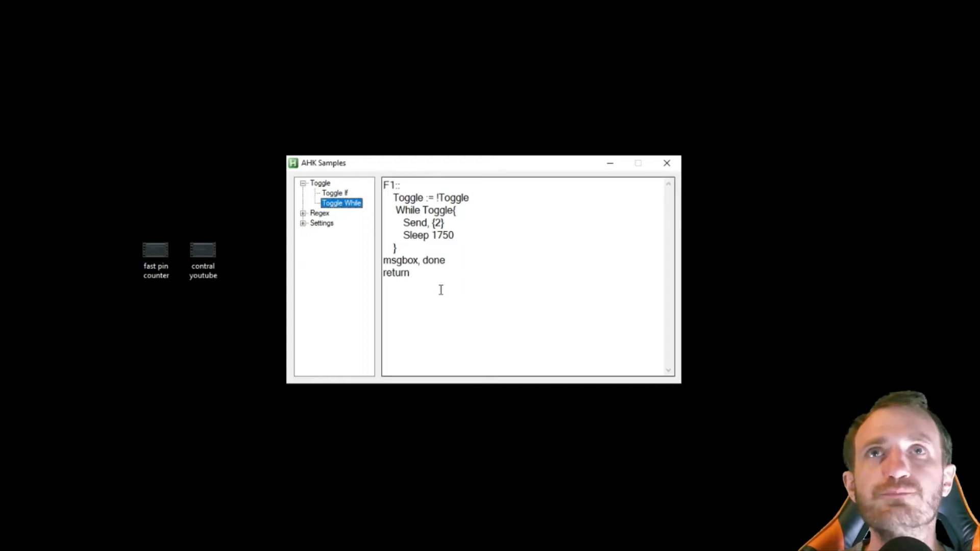
pyautogui.click(512, 271)
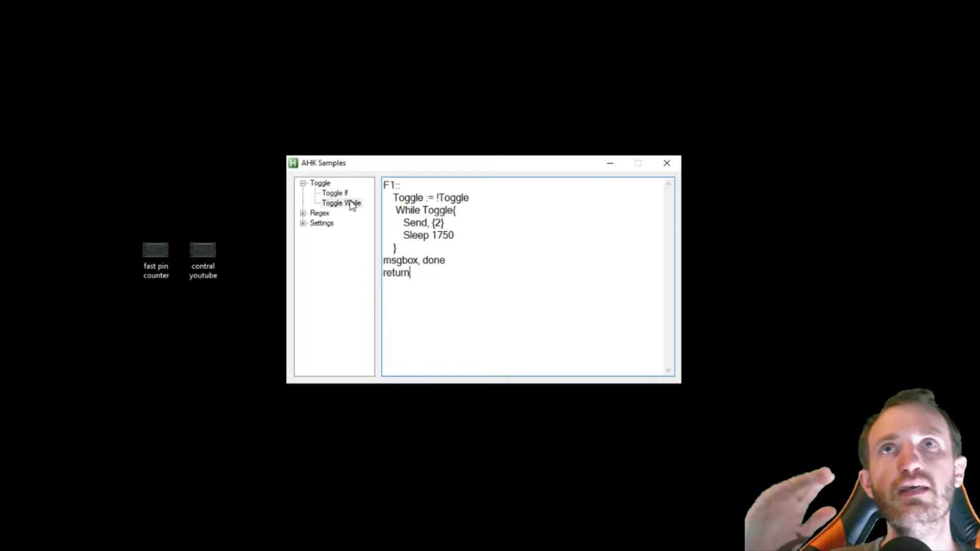
pyautogui.press('ctrl+a')
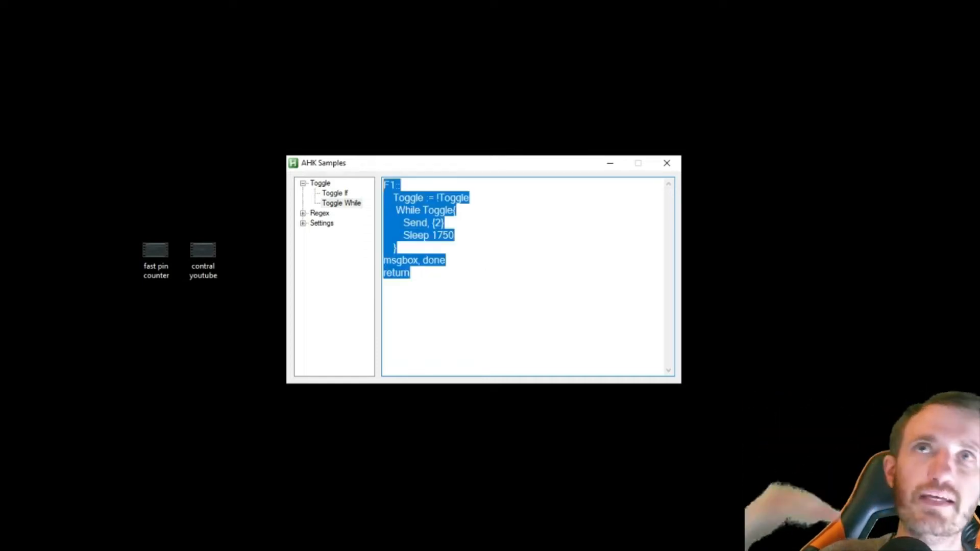
# Expand the Regex and Settings categories, then collapse them all again.
pyautogui.click(319, 213)
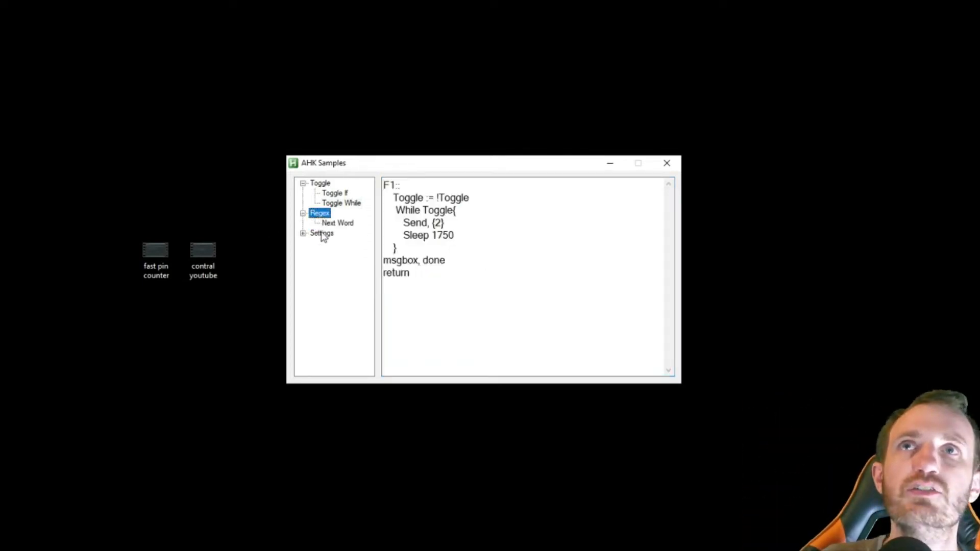
pyautogui.click(304, 234)
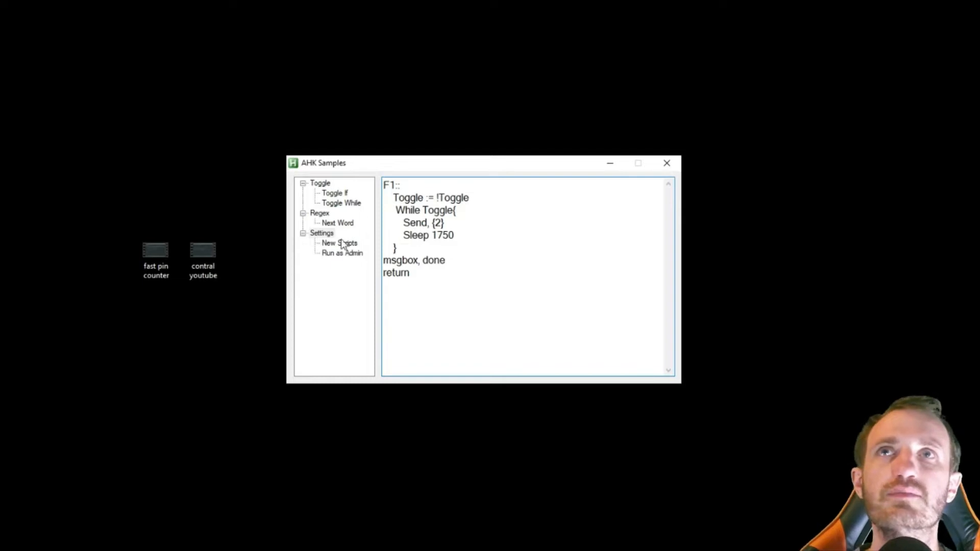
pyautogui.click(321, 232)
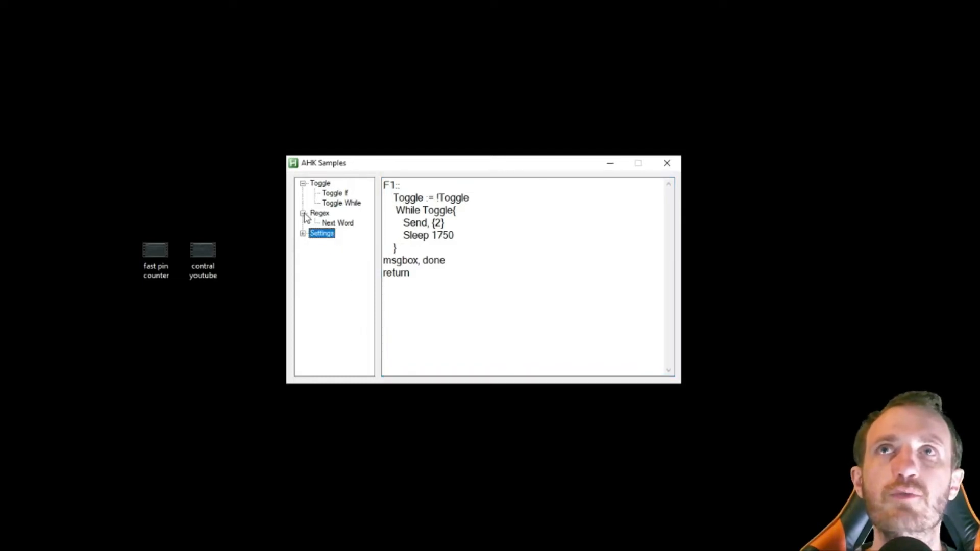
pyautogui.click(304, 183)
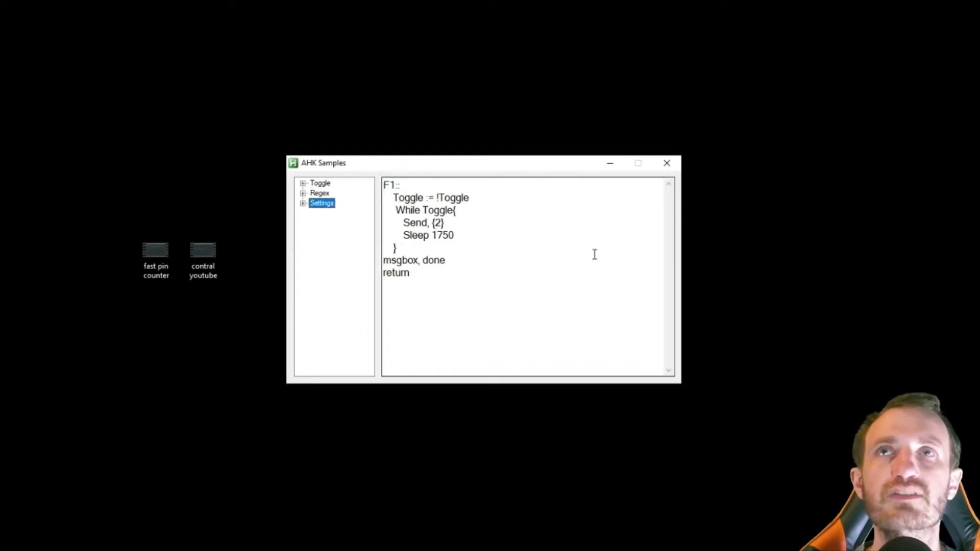
pyautogui.moveTo(617, 231)
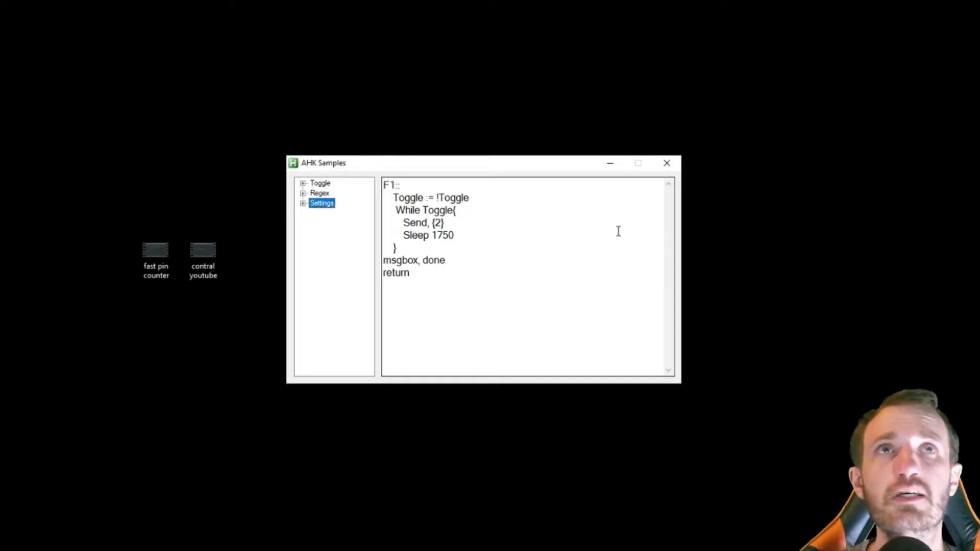
pyautogui.moveTo(591, 173)
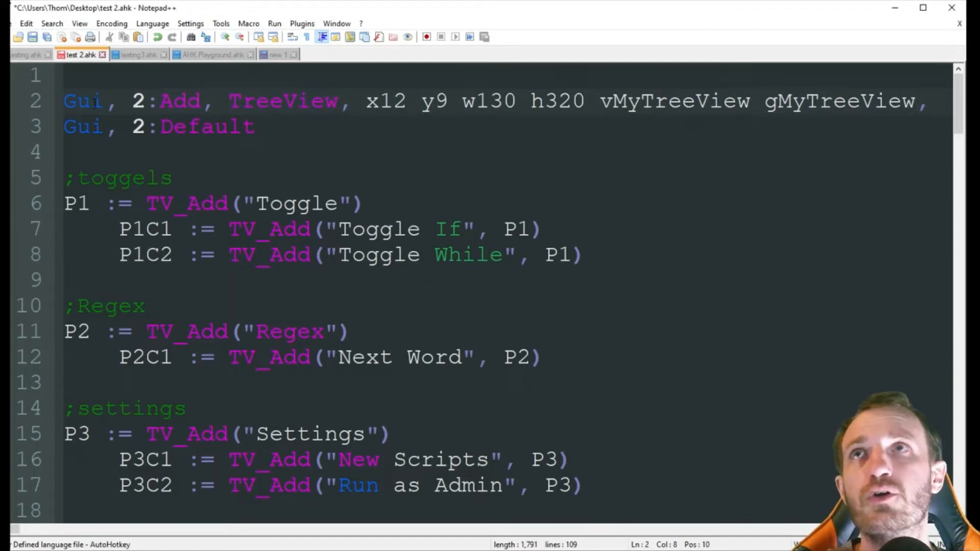
# Highlight GUI number 2 and the Add and Default commands on lines 2–3.
pyautogui.doubleClick(81, 101)
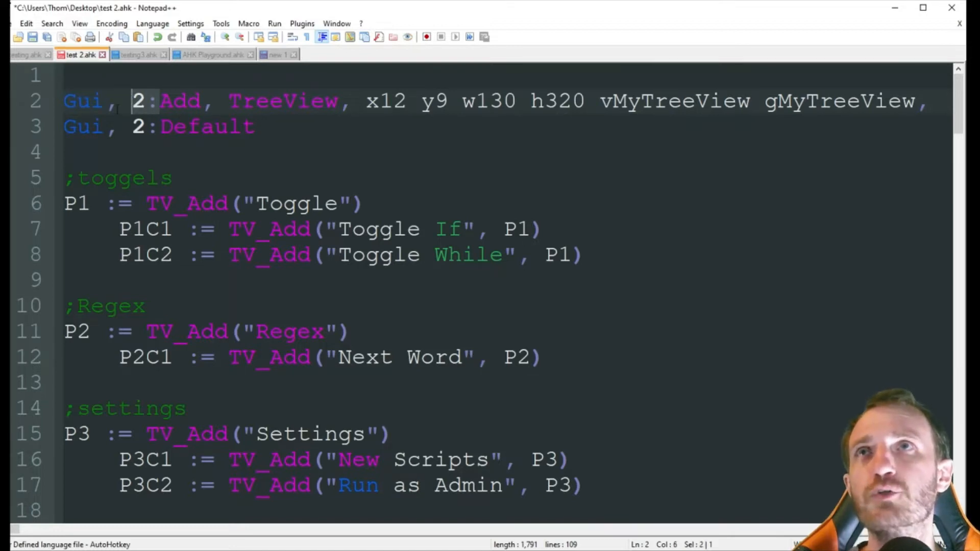
pyautogui.moveTo(147, 109)
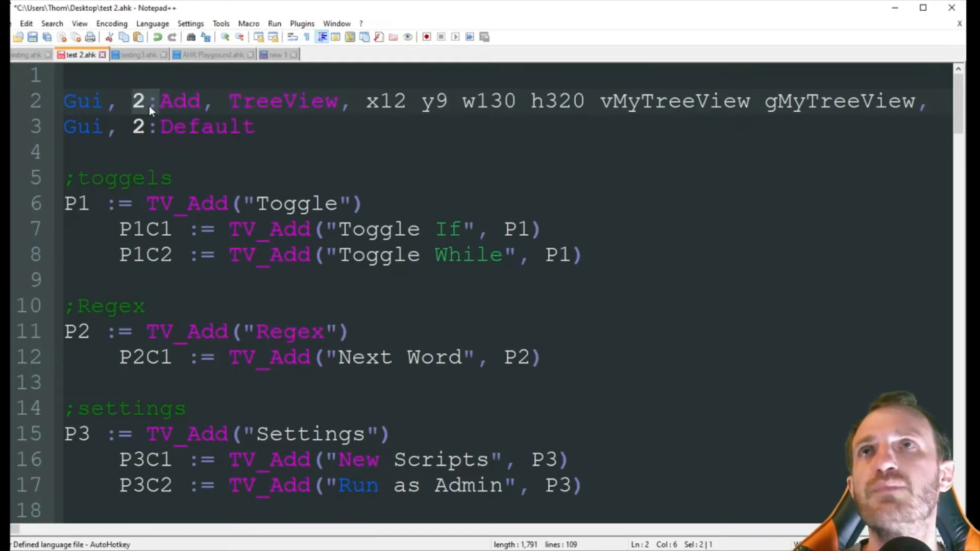
pyautogui.click(225, 152)
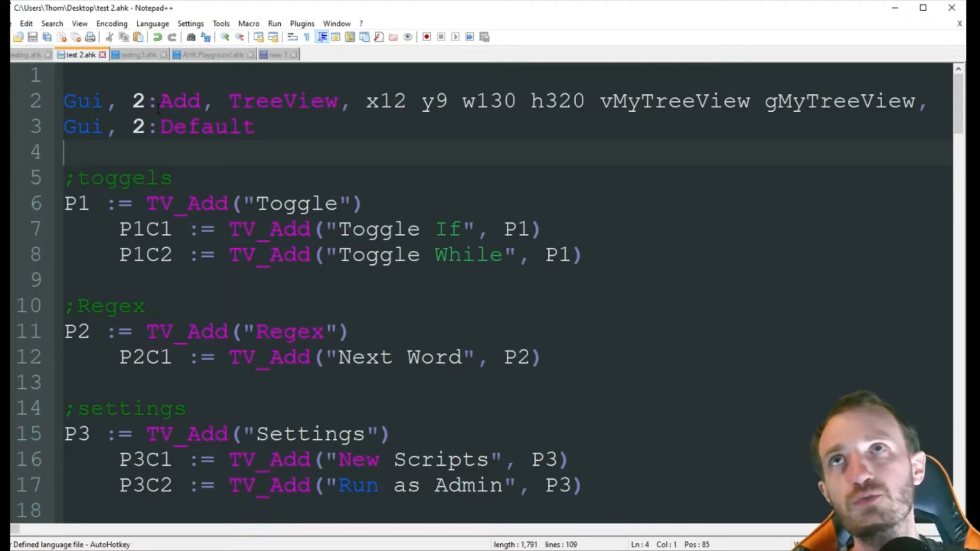
pyautogui.doubleClick(140, 102)
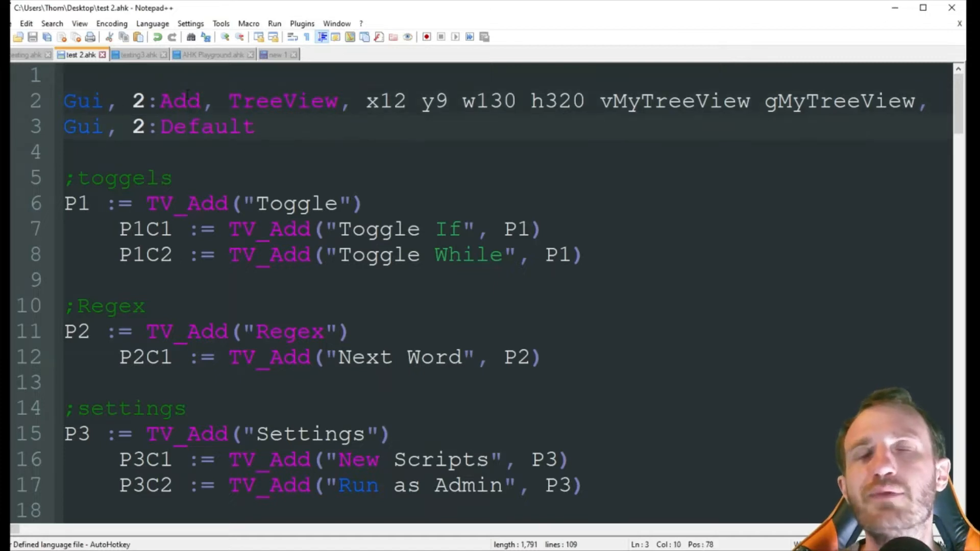
pyautogui.click(186, 127)
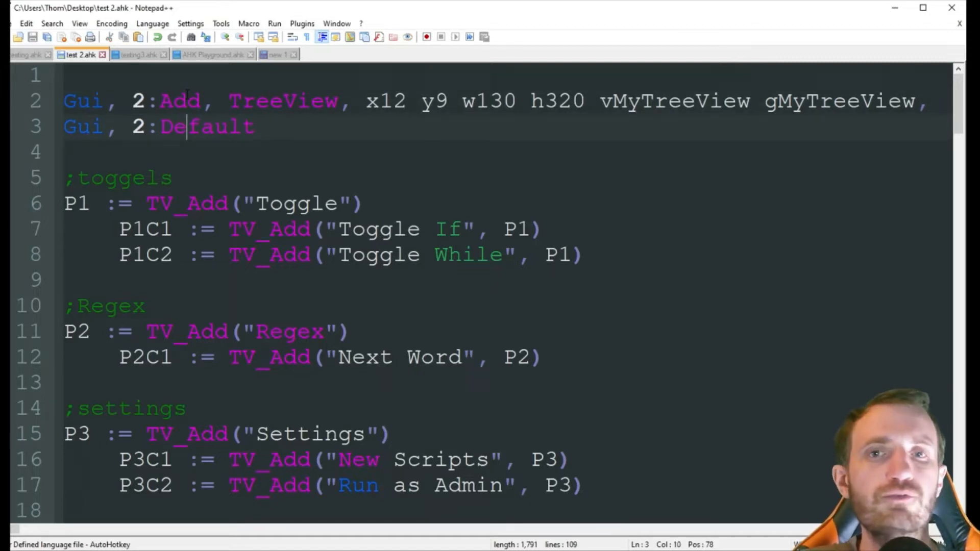
pyautogui.click(187, 101)
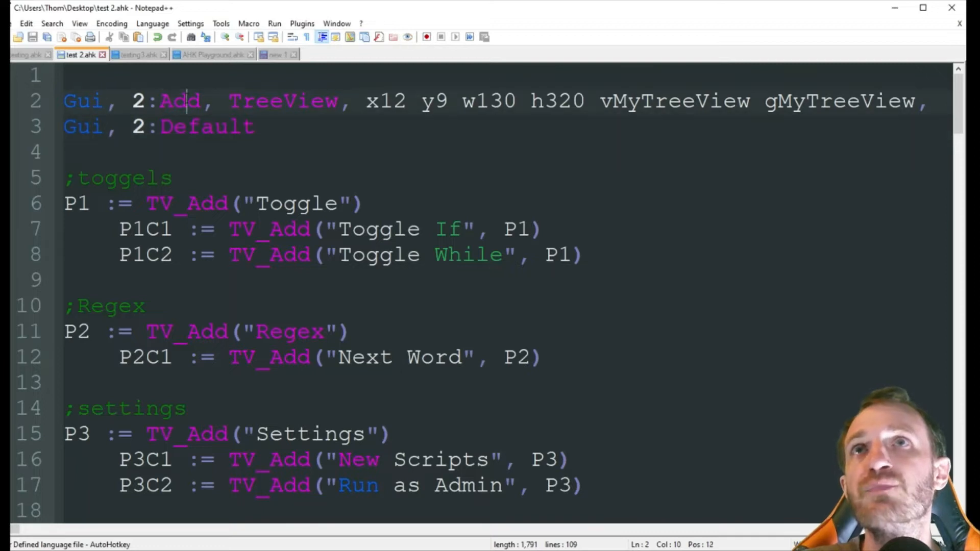
pyautogui.doubleClick(282, 100)
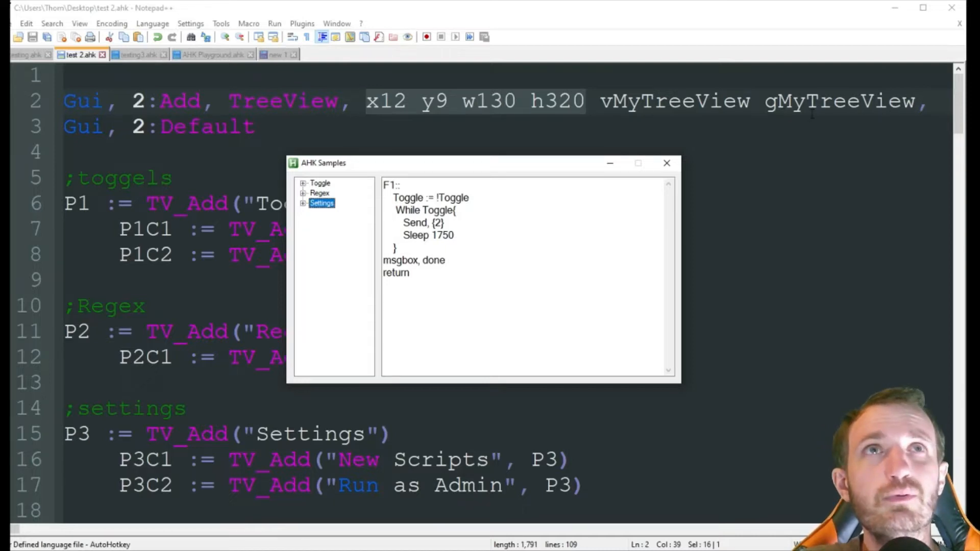
pyautogui.moveTo(610, 164)
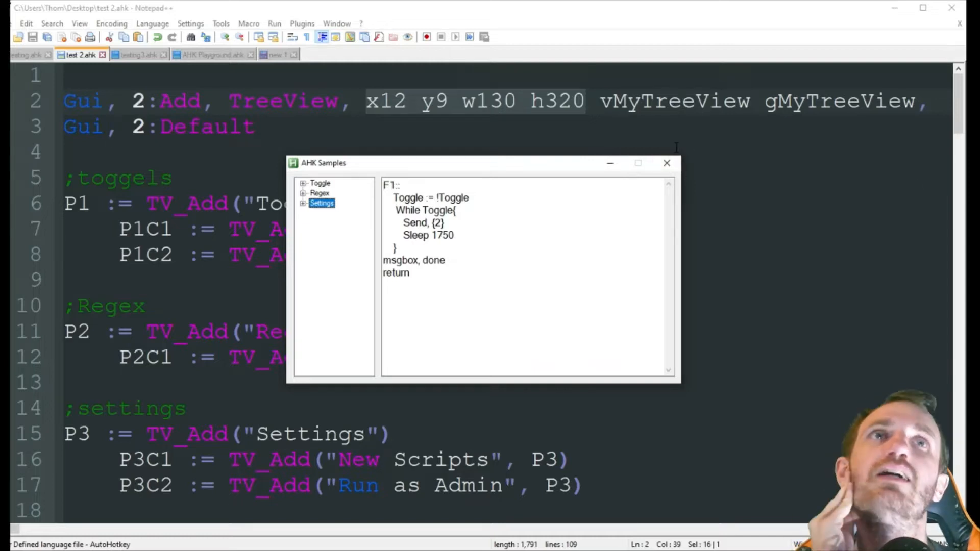
# Bring the test 2.ahk script editor back in front.
pyautogui.click(666, 164)
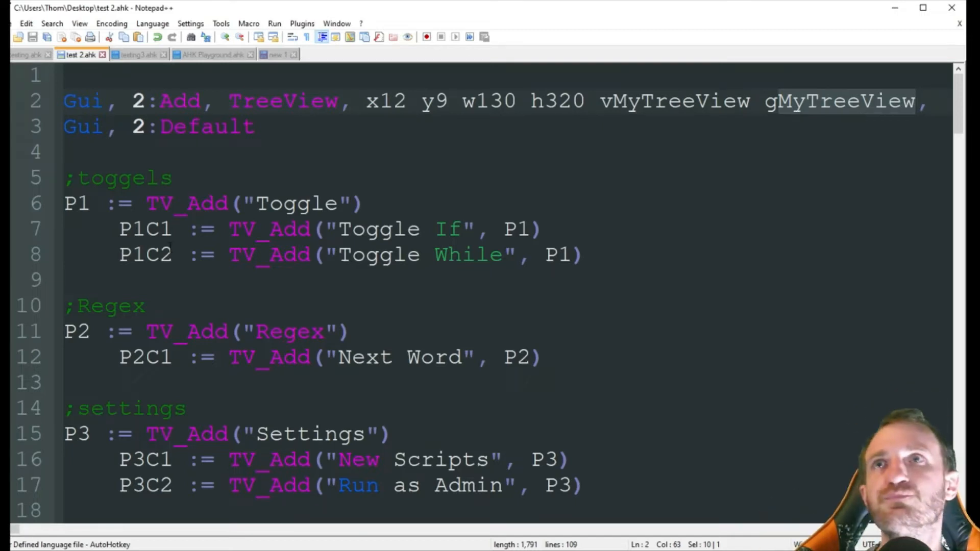
pyautogui.doubleClick(122, 179)
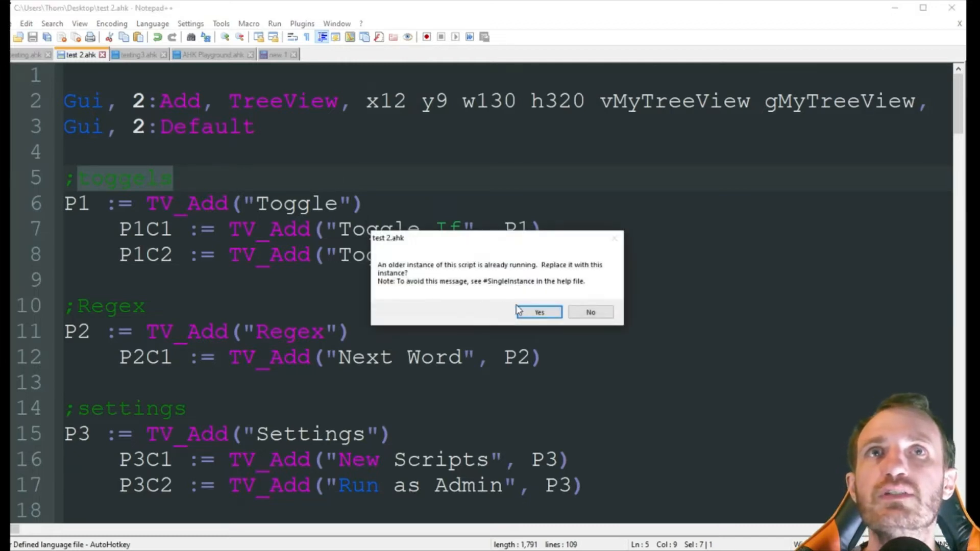
pyautogui.click(538, 312)
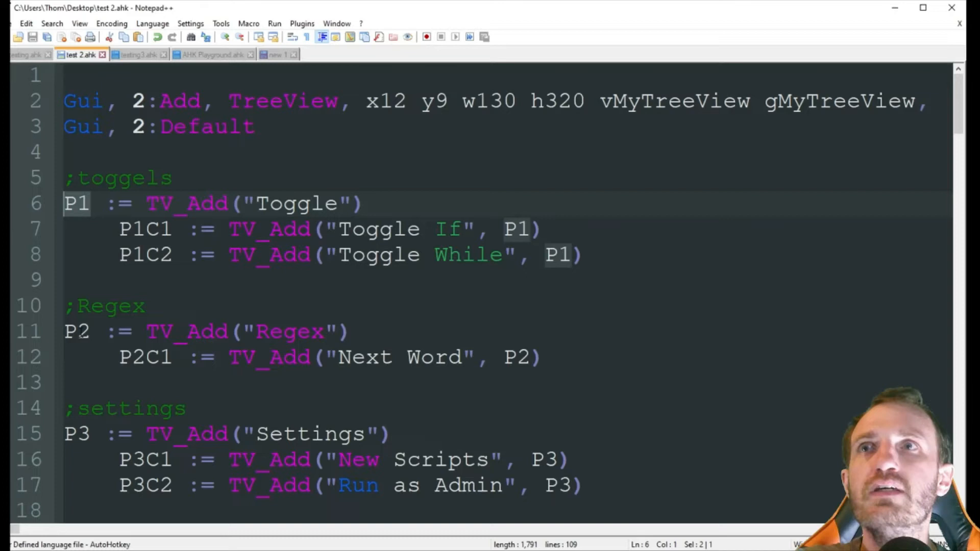
pyautogui.click(89, 331)
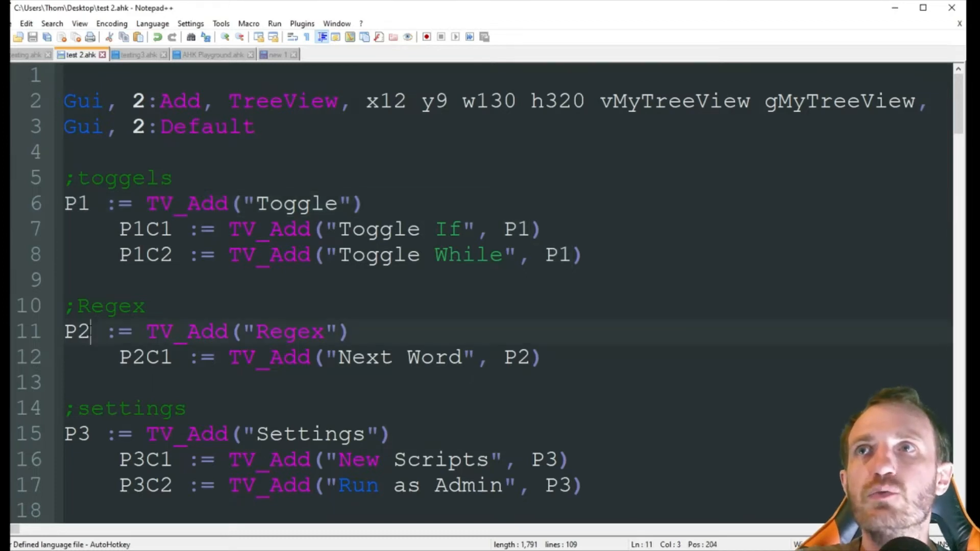
pyautogui.doubleClick(76, 332)
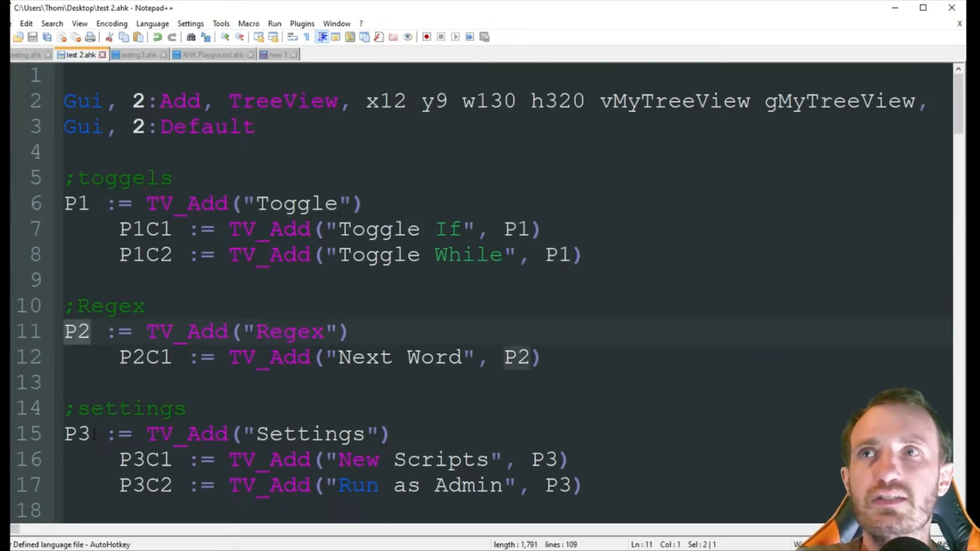
pyautogui.click(77, 434)
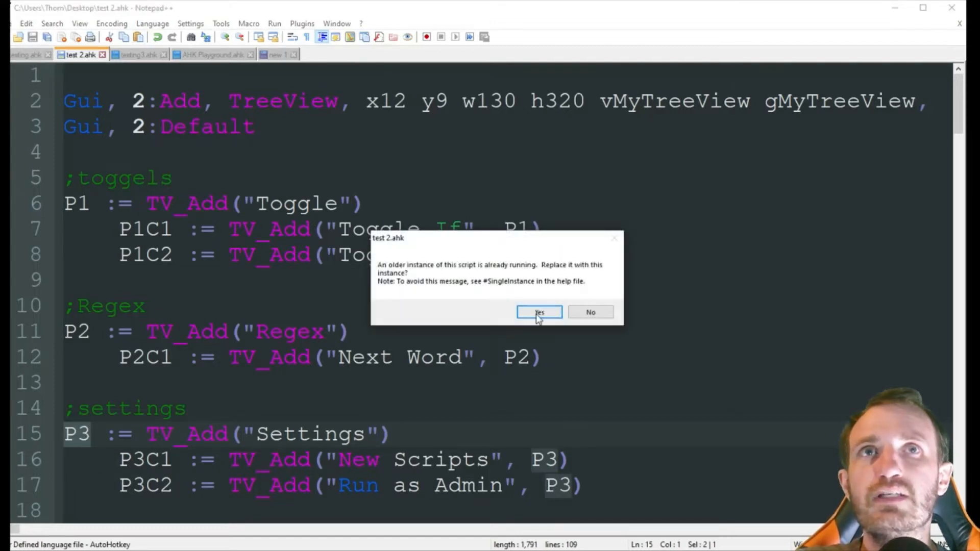
pyautogui.click(539, 312)
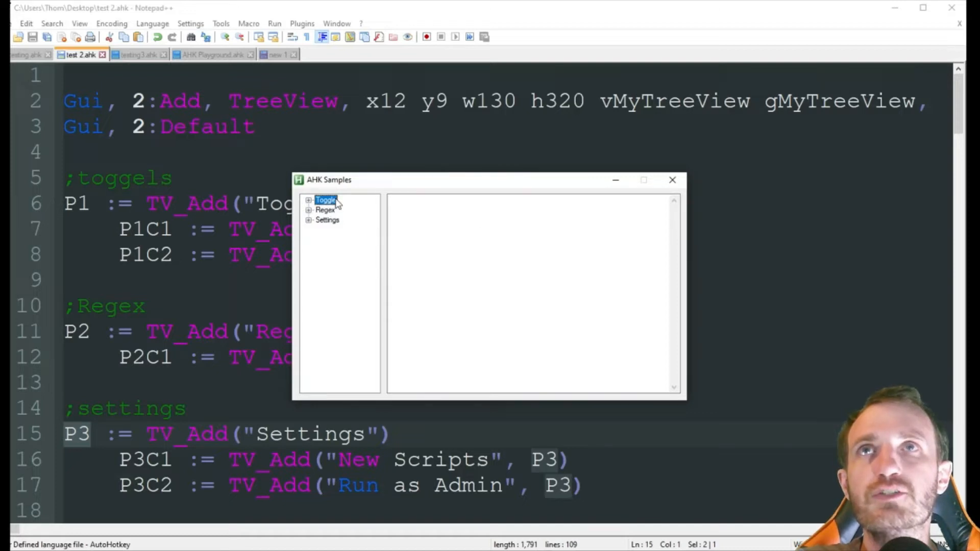
pyautogui.moveTo(327, 222)
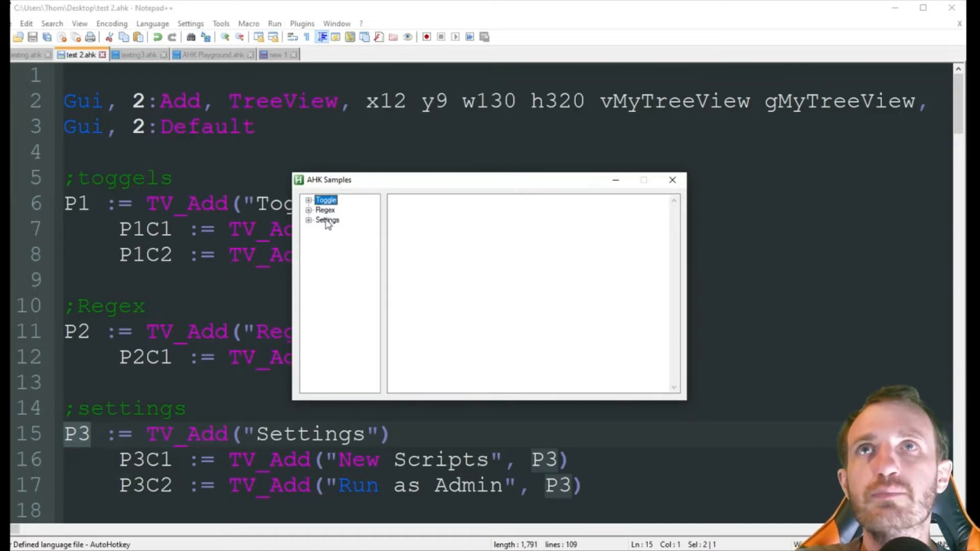
pyautogui.moveTo(372, 197)
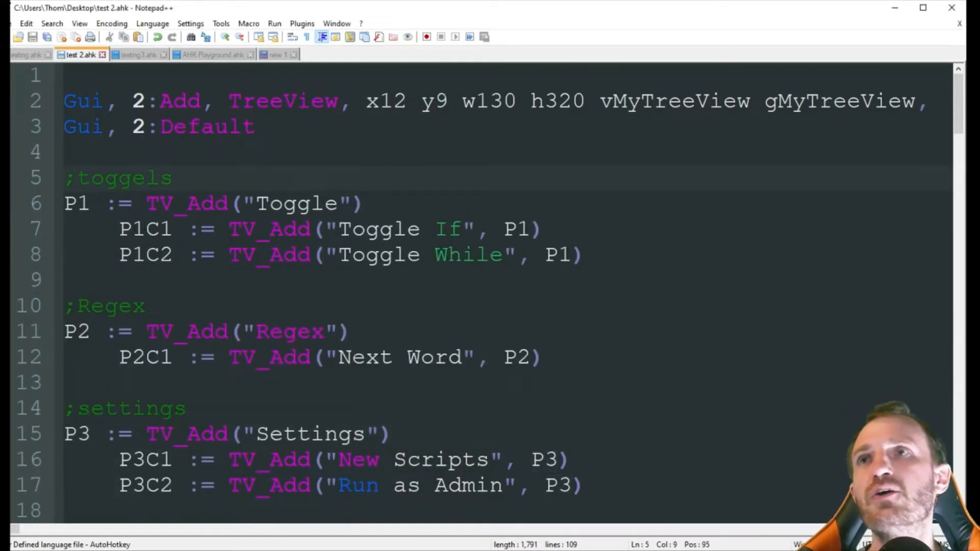
pyautogui.click(274, 23)
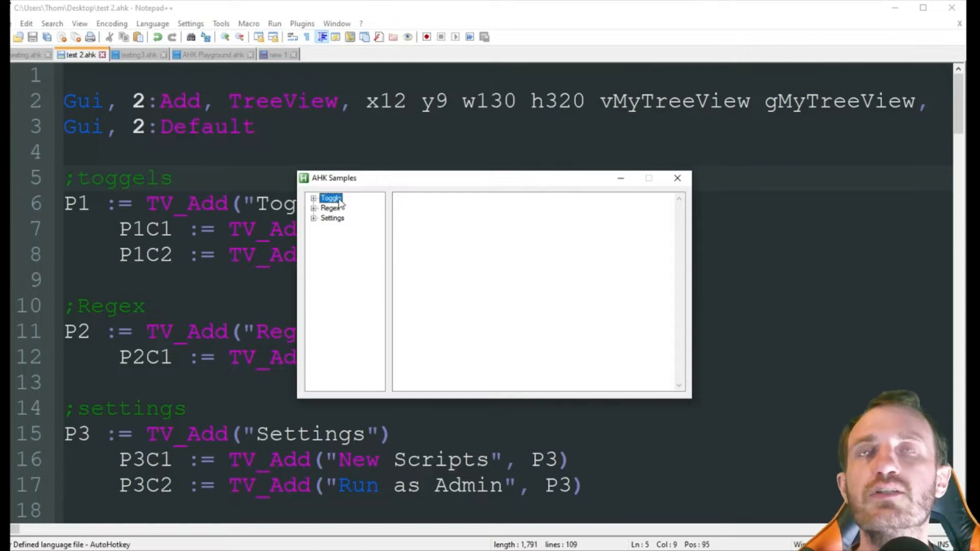
pyautogui.click(313, 198)
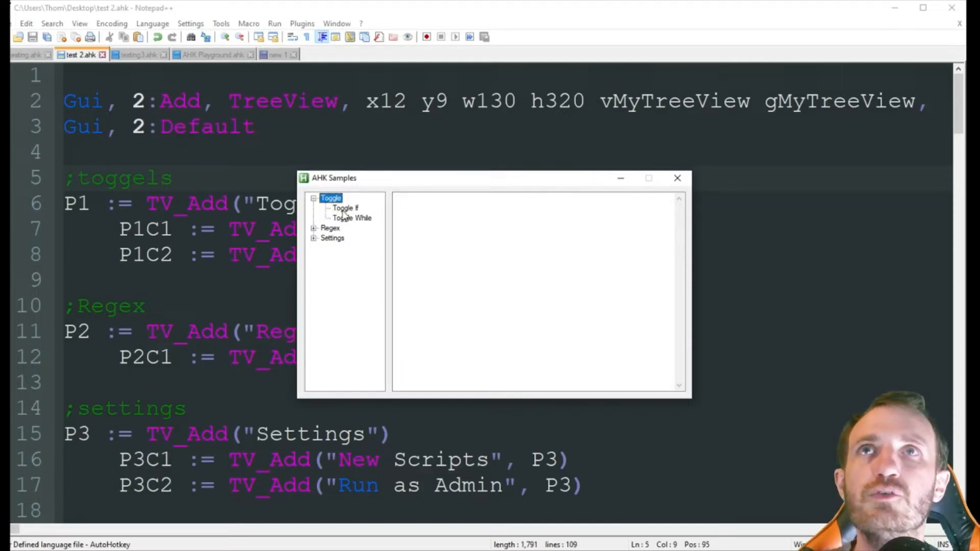
pyautogui.moveTo(580, 194)
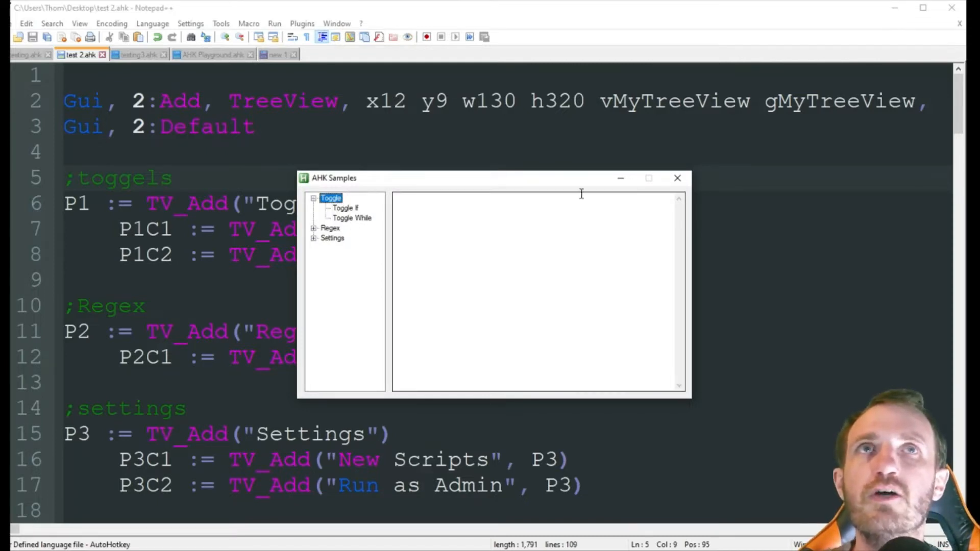
pyautogui.click(677, 178)
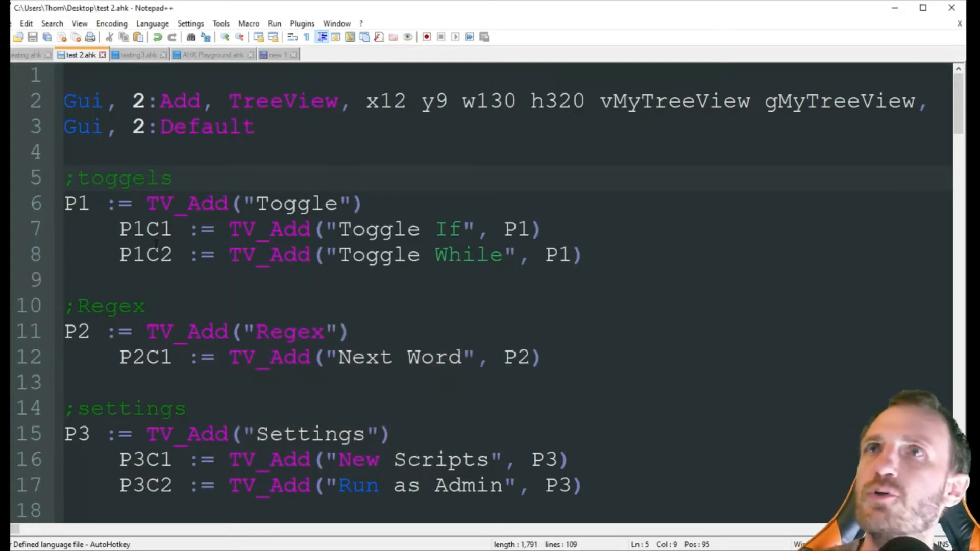
pyautogui.click(171, 179)
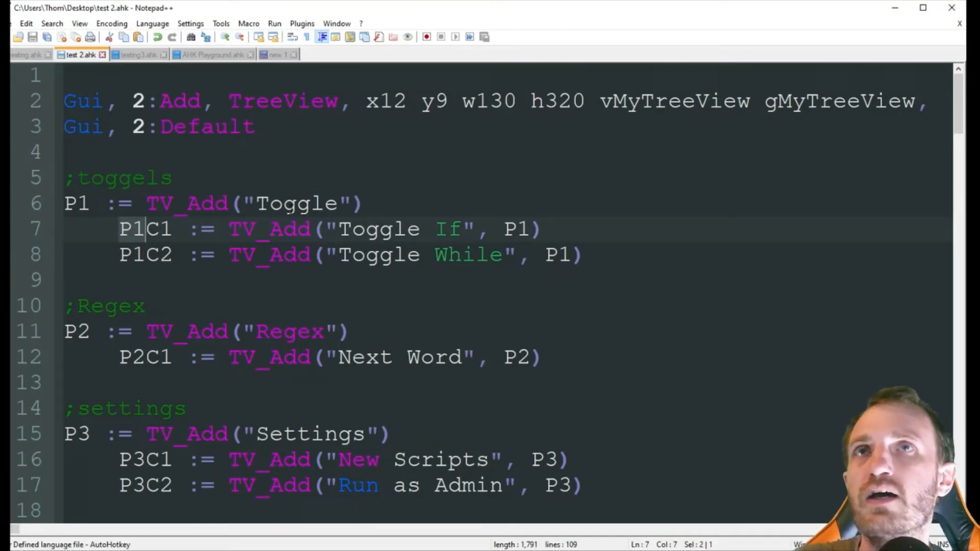
pyautogui.click(161, 229)
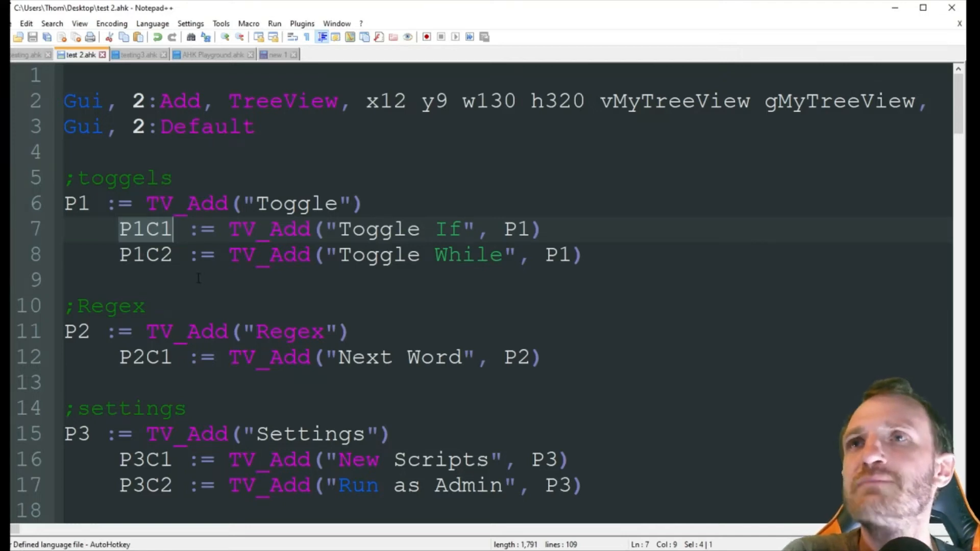
pyautogui.scroll(-3)
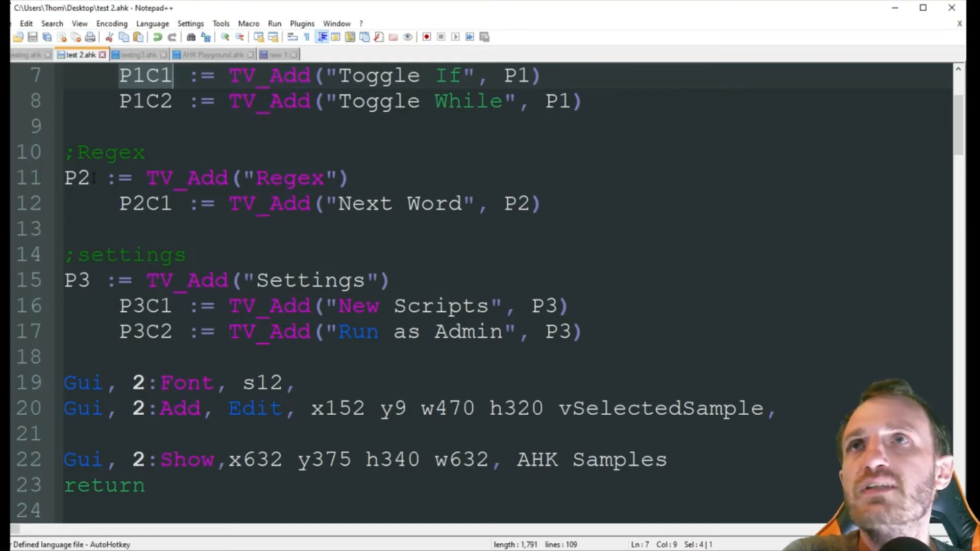
pyautogui.doubleClick(287, 178)
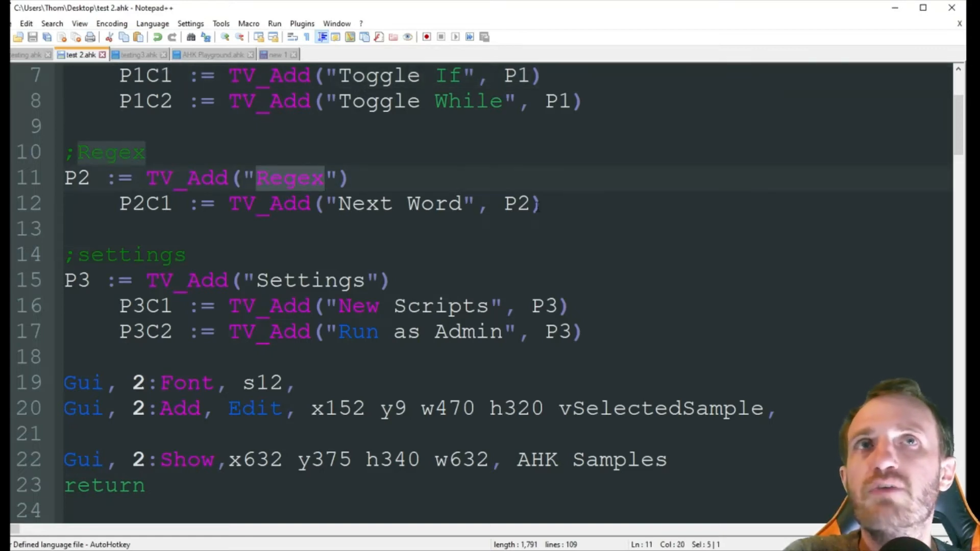
pyautogui.click(461, 203)
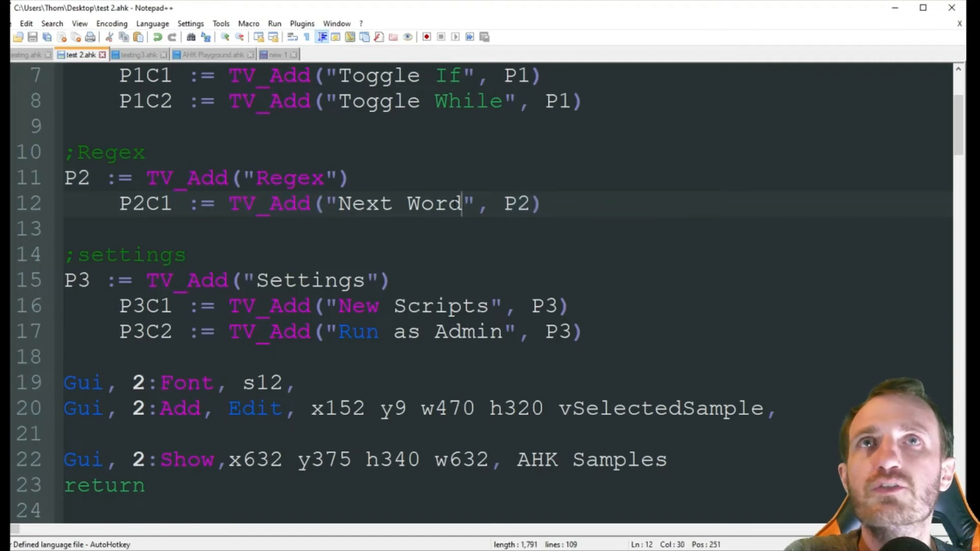
pyautogui.doubleClick(400, 203)
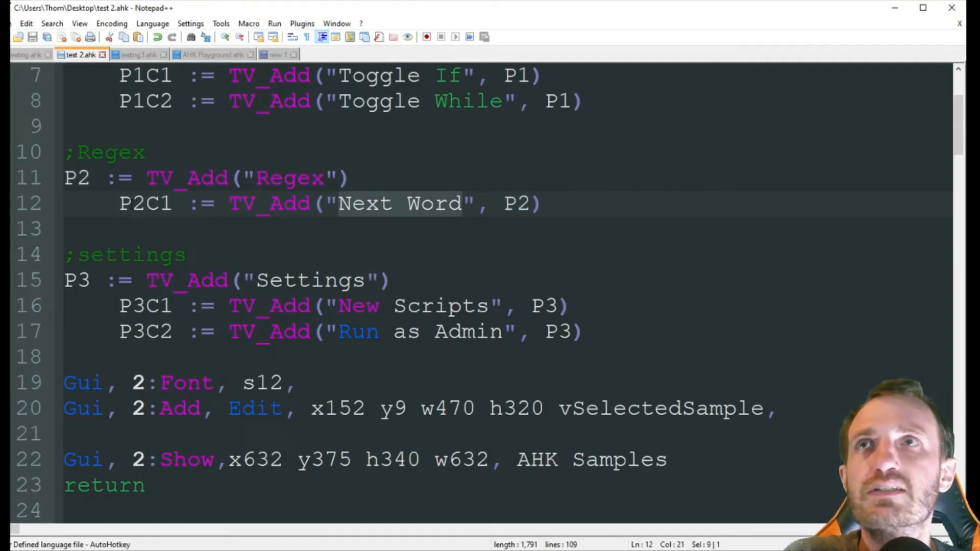
pyautogui.scroll(-3)
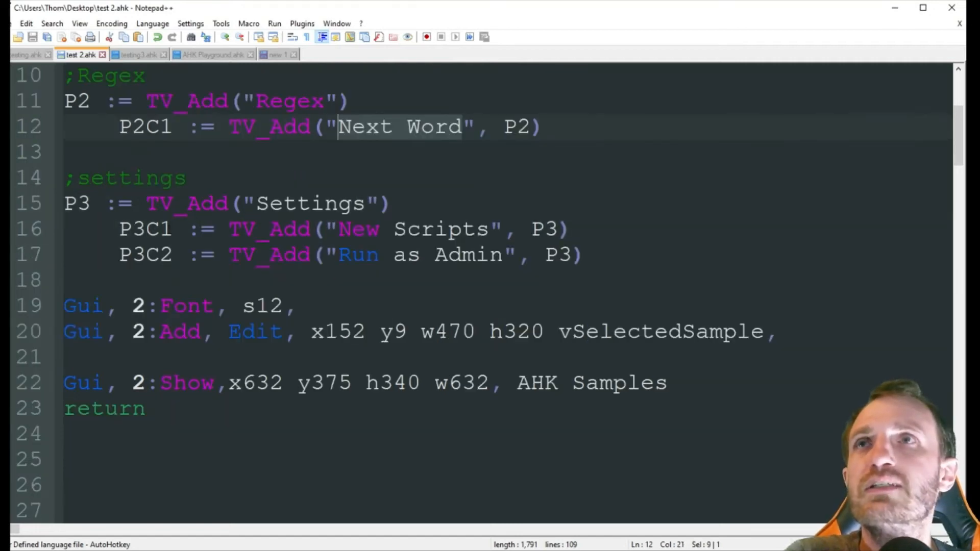
pyautogui.scroll(-3)
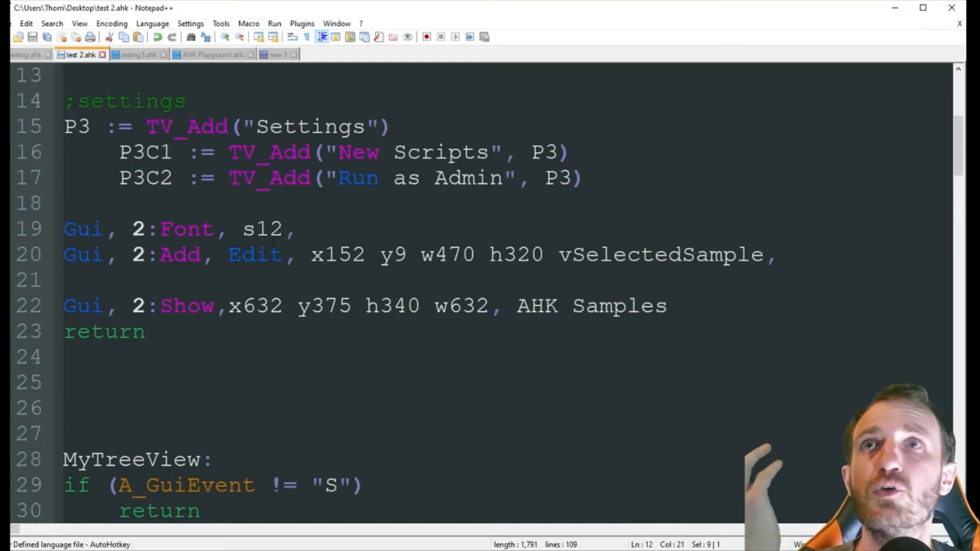
pyautogui.doubleClick(262, 229)
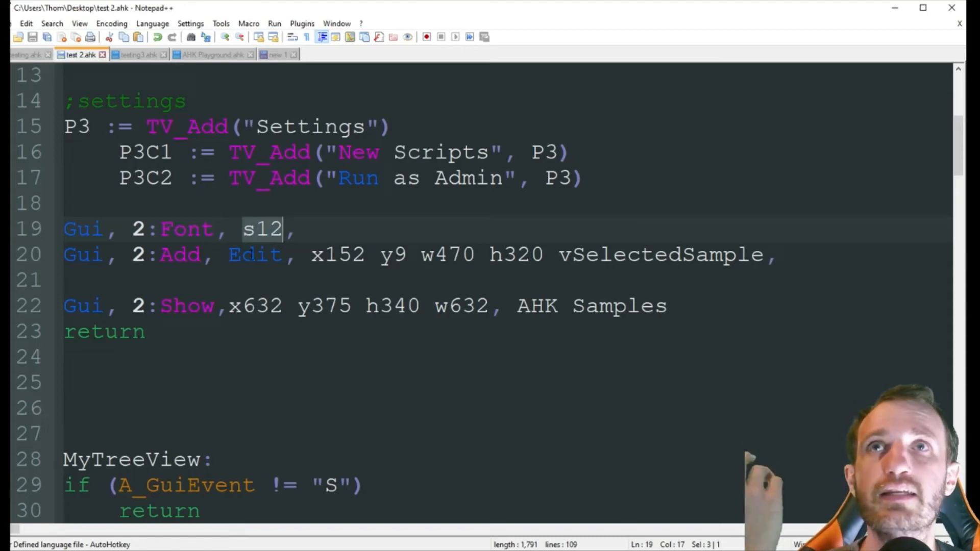
pyautogui.doubleClick(254, 254)
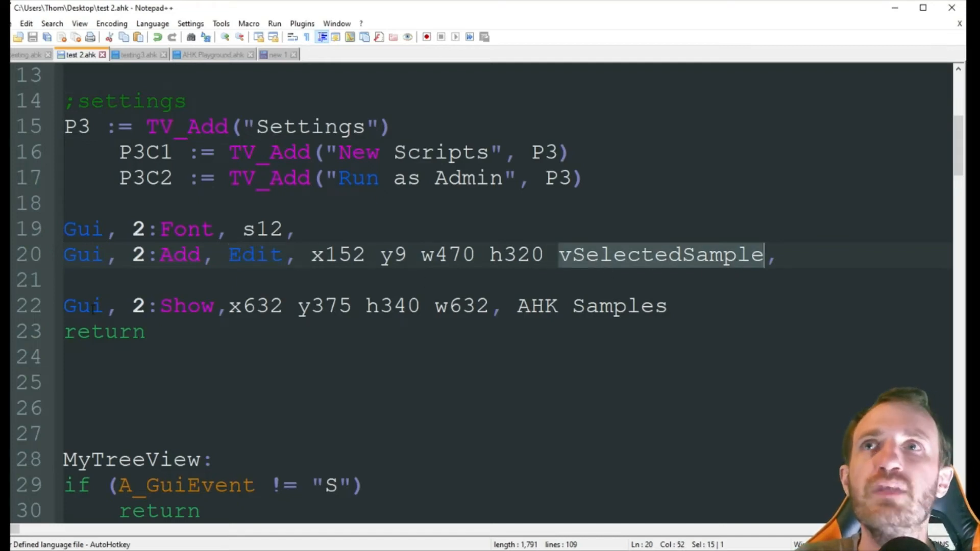
pyautogui.click(679, 306)
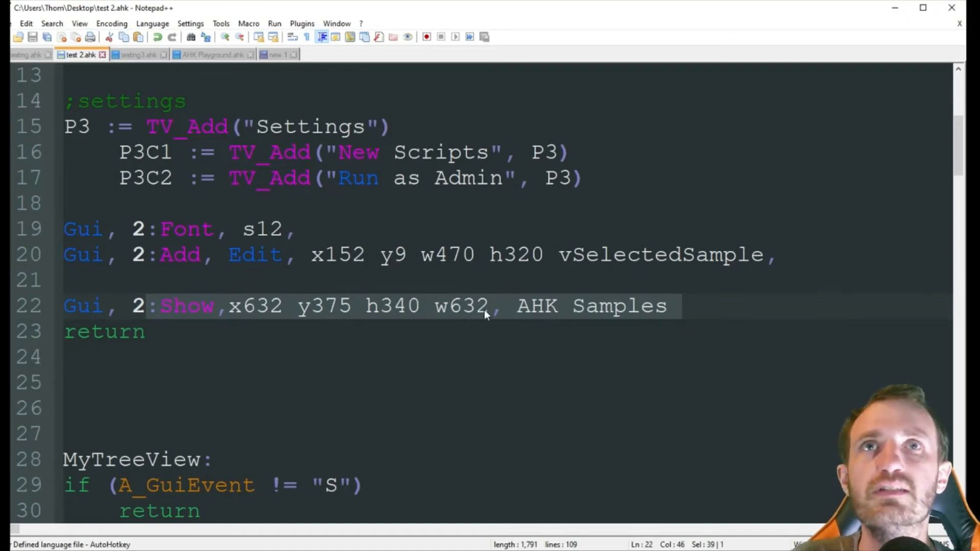
pyautogui.moveTo(337, 316)
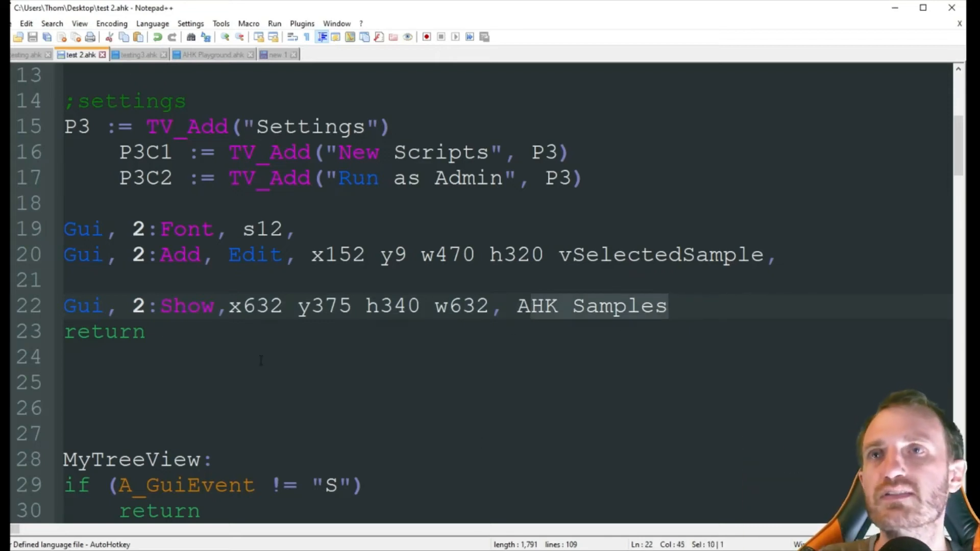
pyautogui.scroll(3)
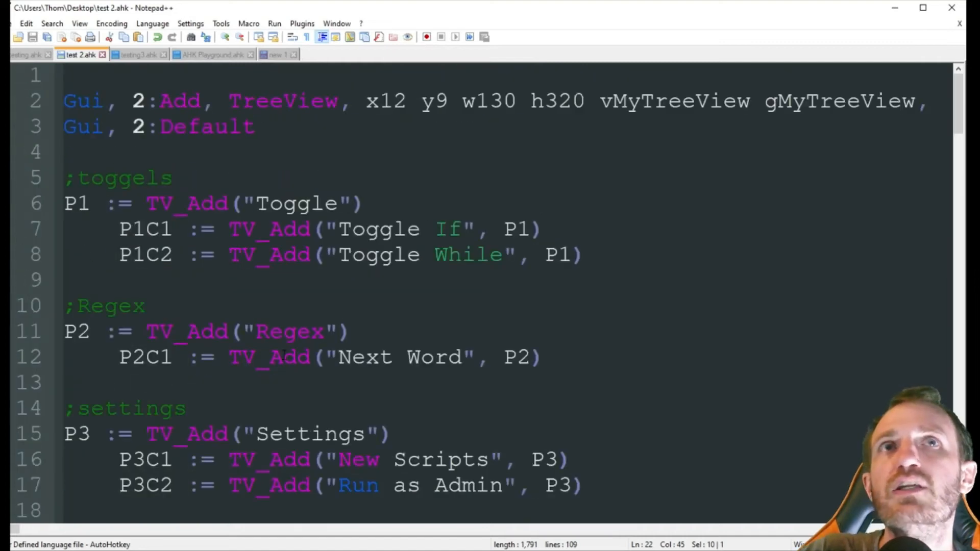
# Highlight gMyTreeView, then the A_GuiEvent variable in the MyTreeView label further down.
pyautogui.doubleClick(841, 101)
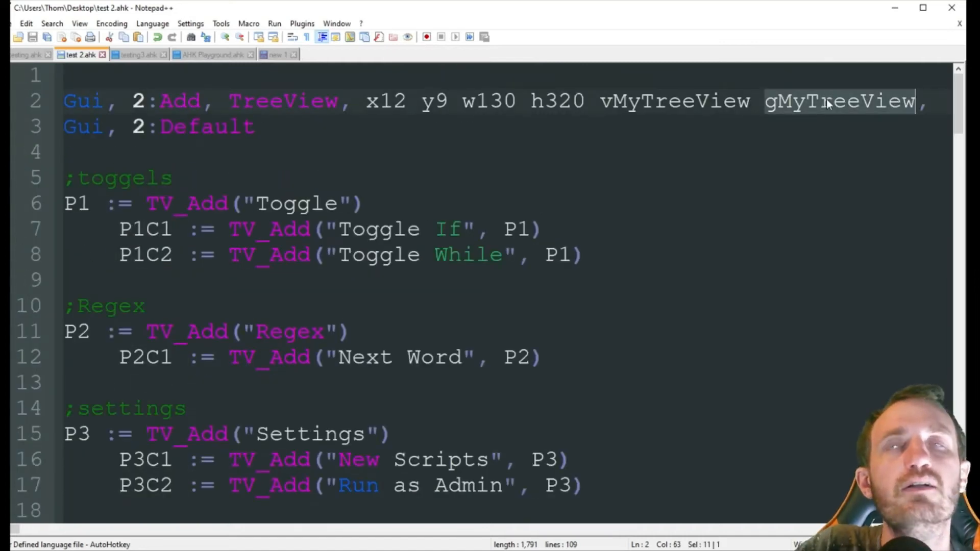
pyautogui.moveTo(771, 111)
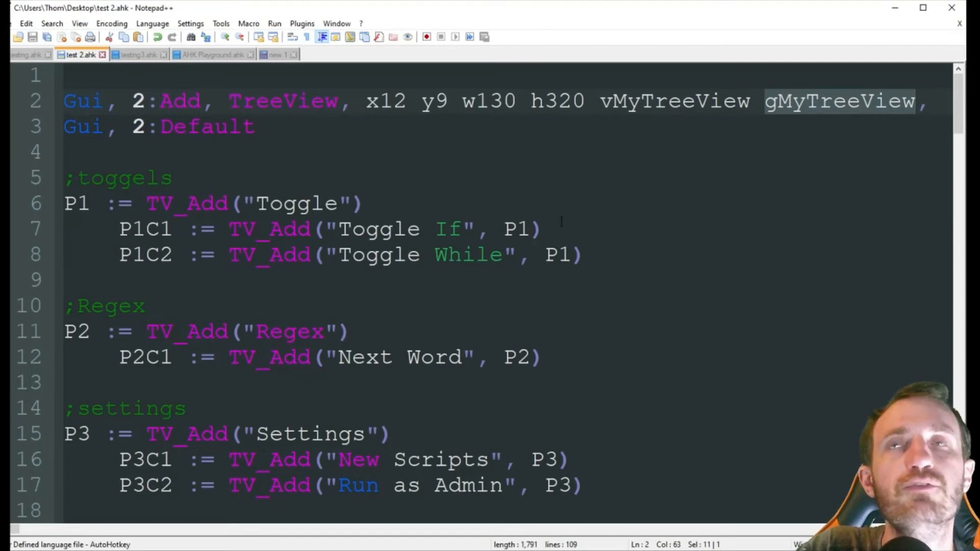
pyautogui.scroll(-3)
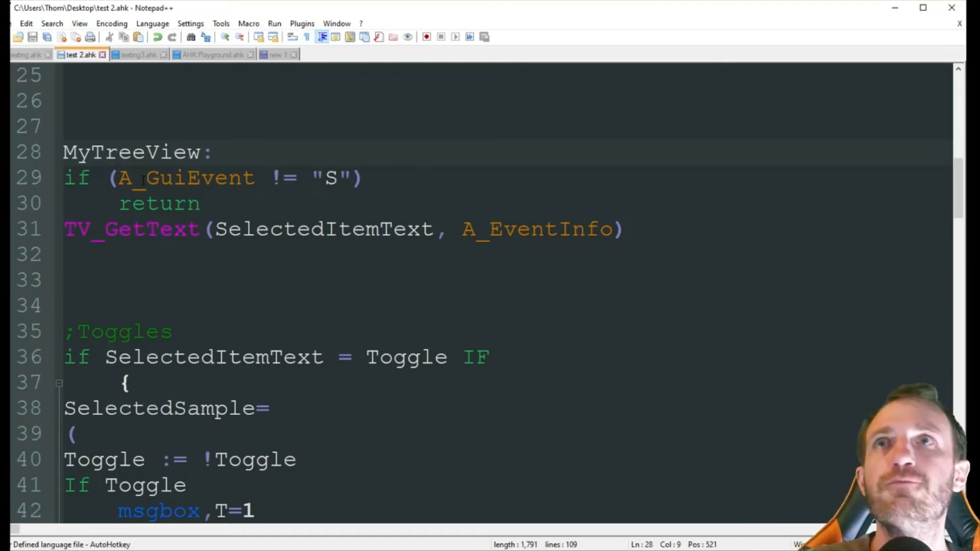
pyautogui.doubleClick(184, 178)
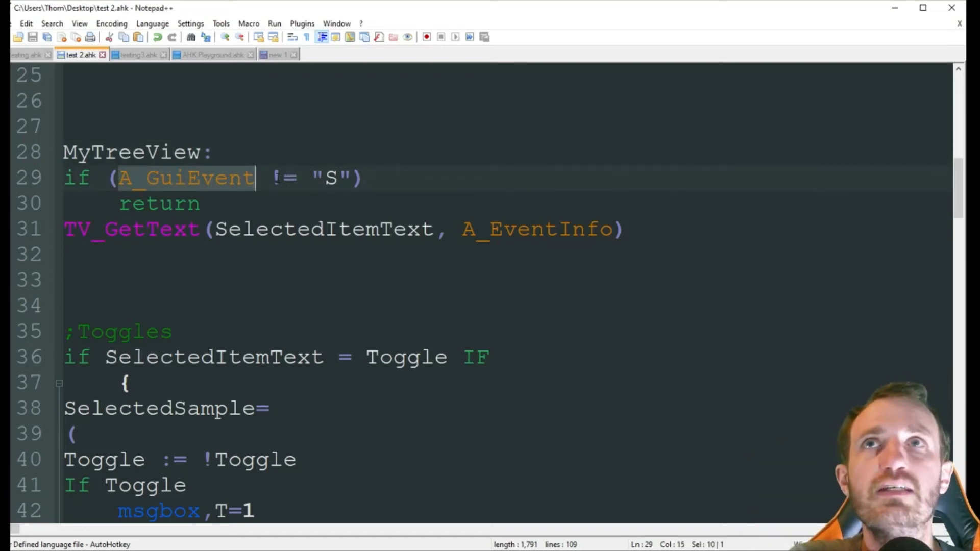
pyautogui.click(335, 179)
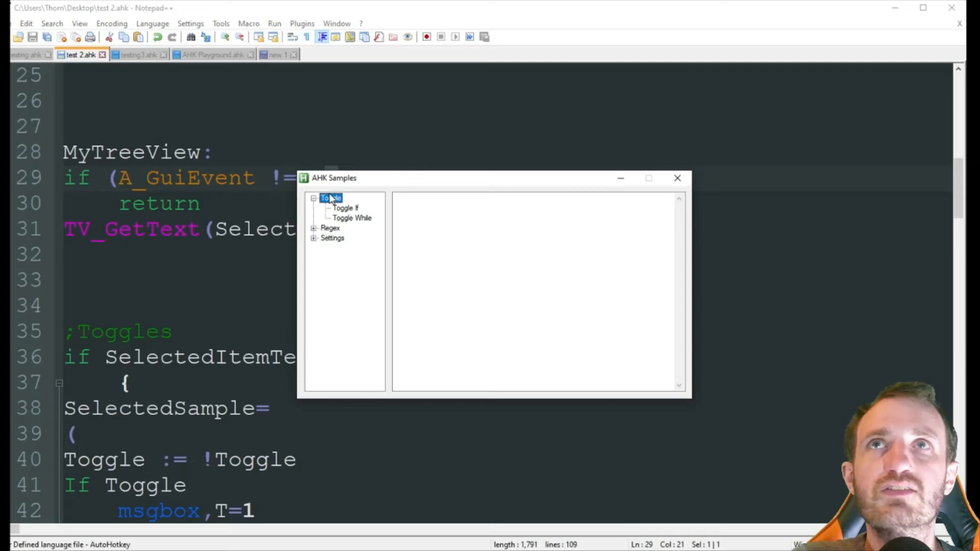
pyautogui.moveTo(354, 348)
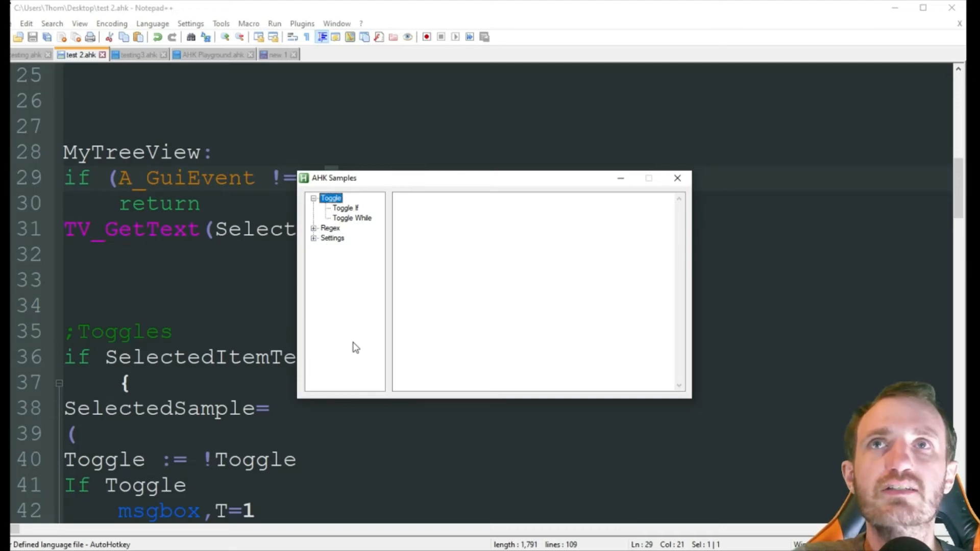
pyautogui.moveTo(350, 319)
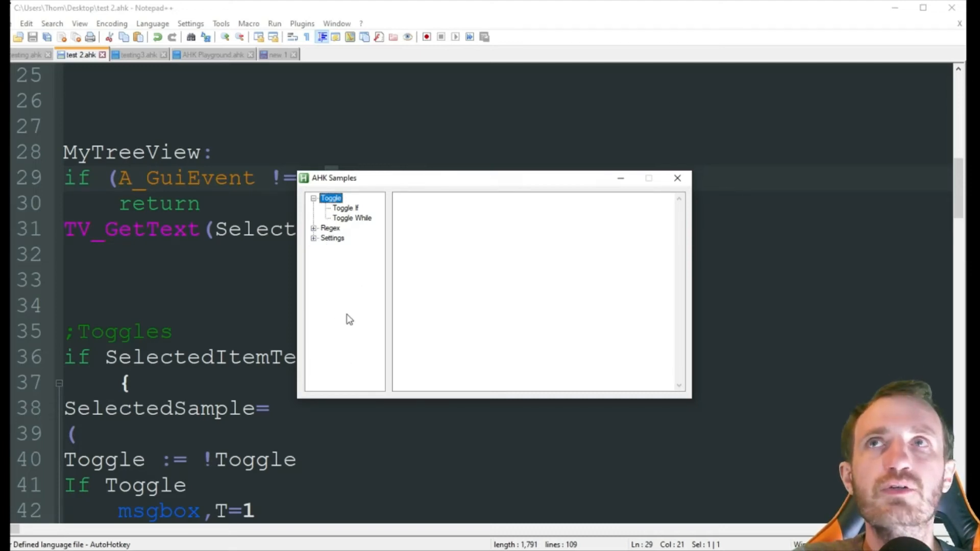
pyautogui.moveTo(330, 256)
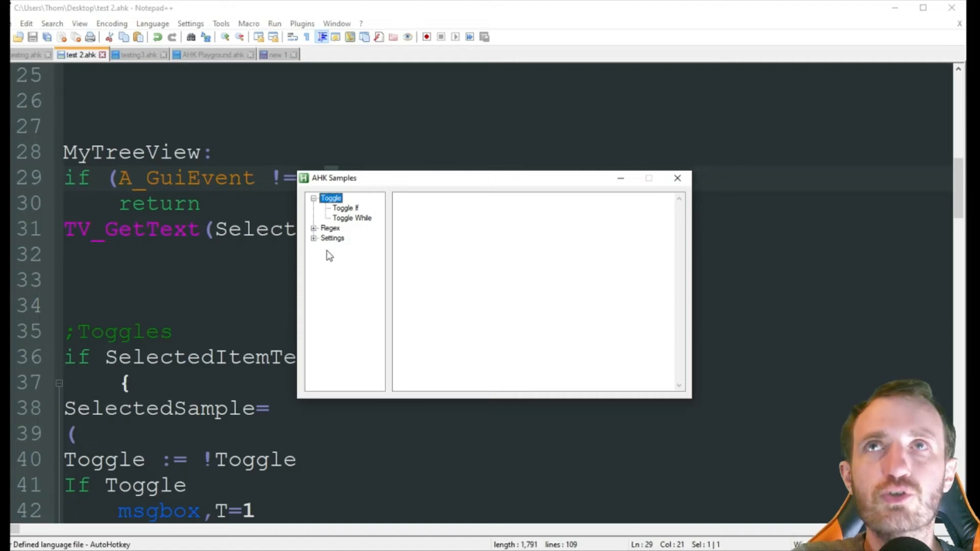
pyautogui.moveTo(639, 184)
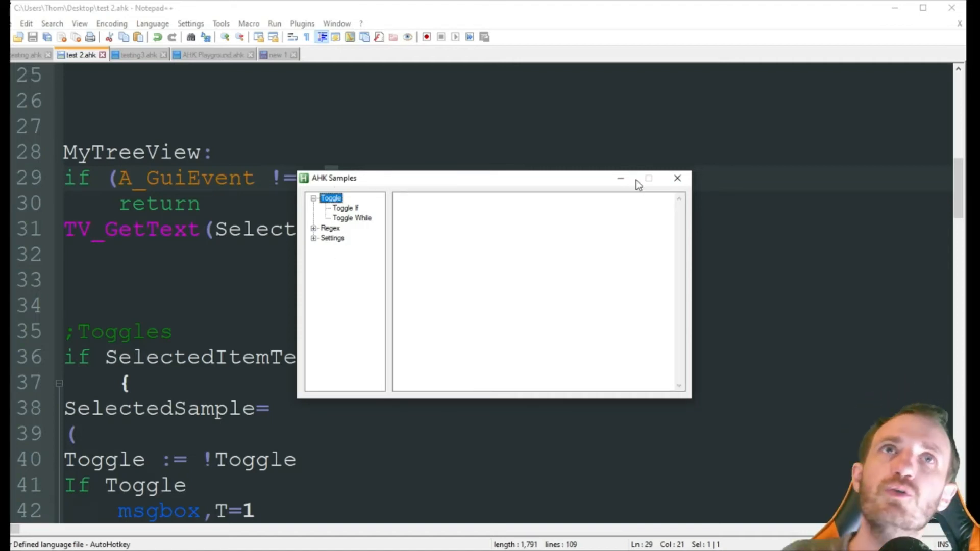
# Close the AHK Samples viewer window.
pyautogui.click(677, 178)
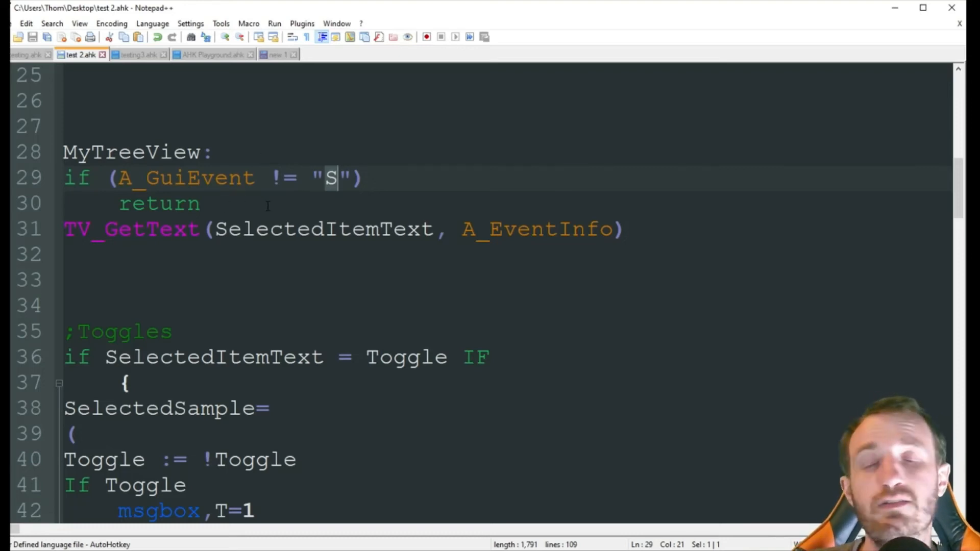
pyautogui.doubleClick(159, 204)
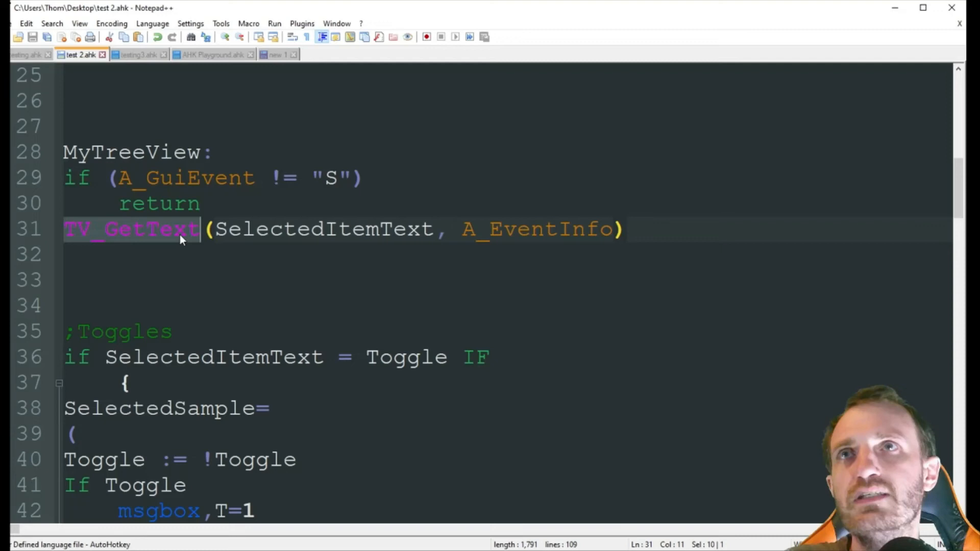
pyautogui.moveTo(824, 242)
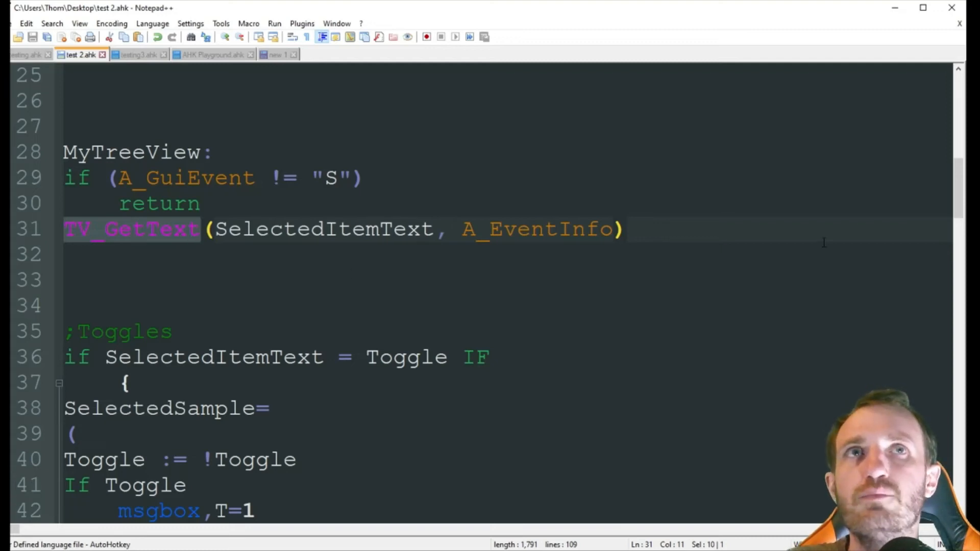
pyautogui.click(519, 228)
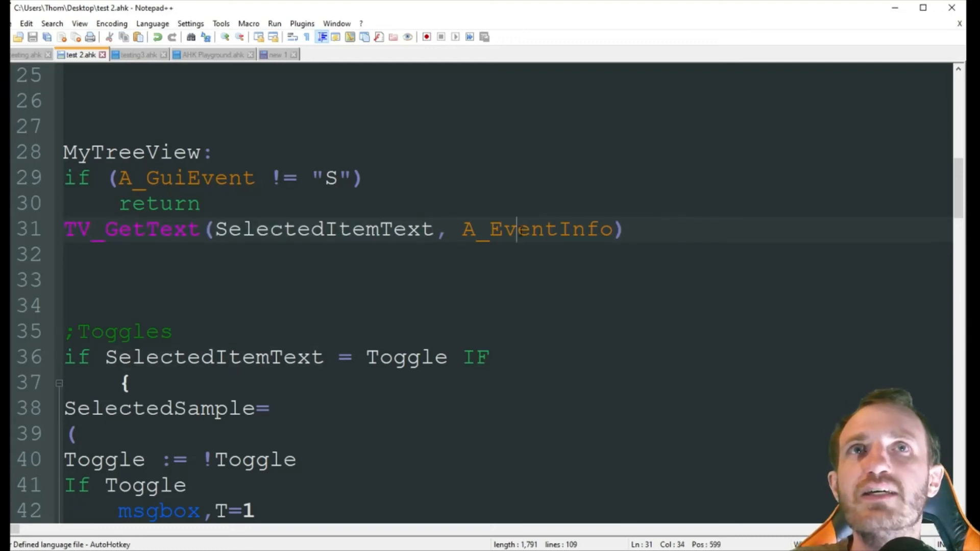
pyautogui.doubleClick(531, 229)
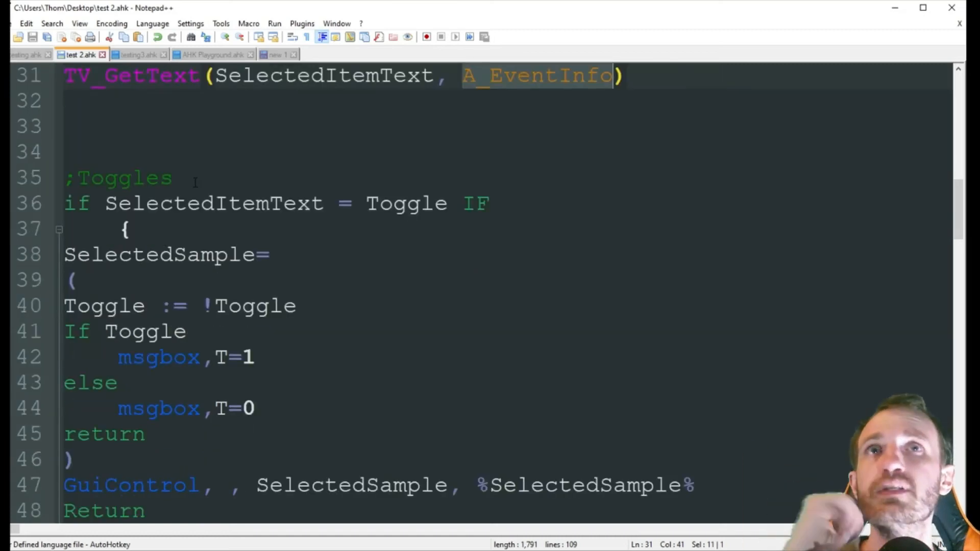
# Point out the Toggles comment section and highlight the SelectedItemText variable.
pyautogui.click(138, 178)
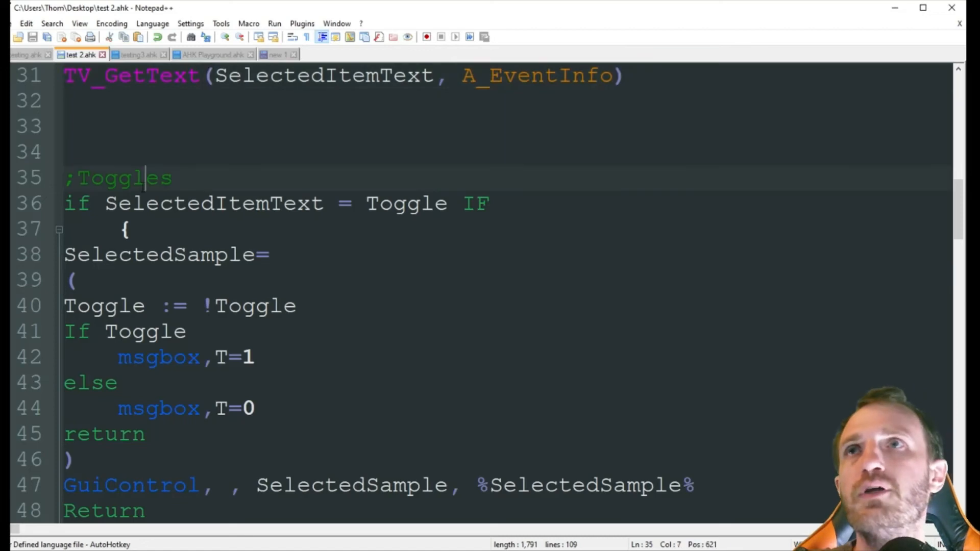
pyautogui.doubleClick(212, 203)
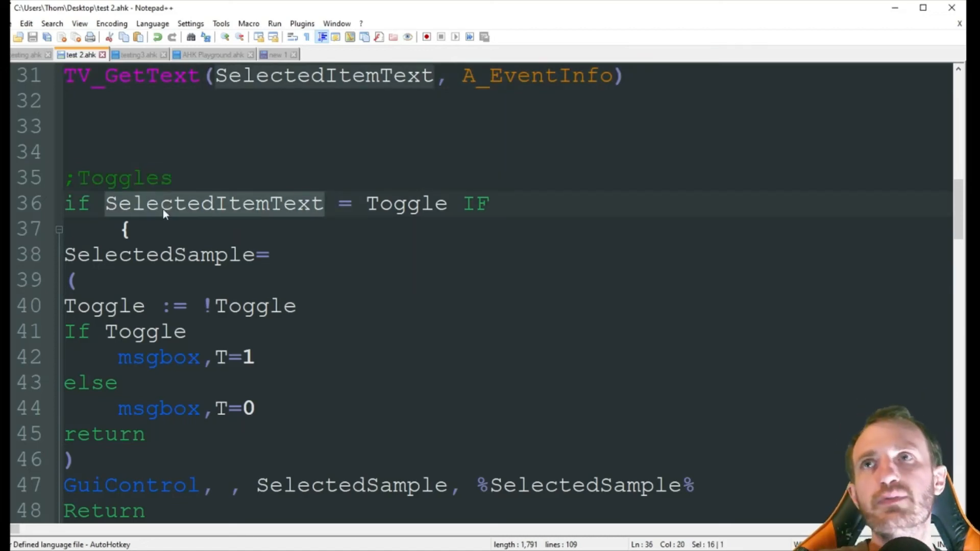
pyautogui.scroll(-3)
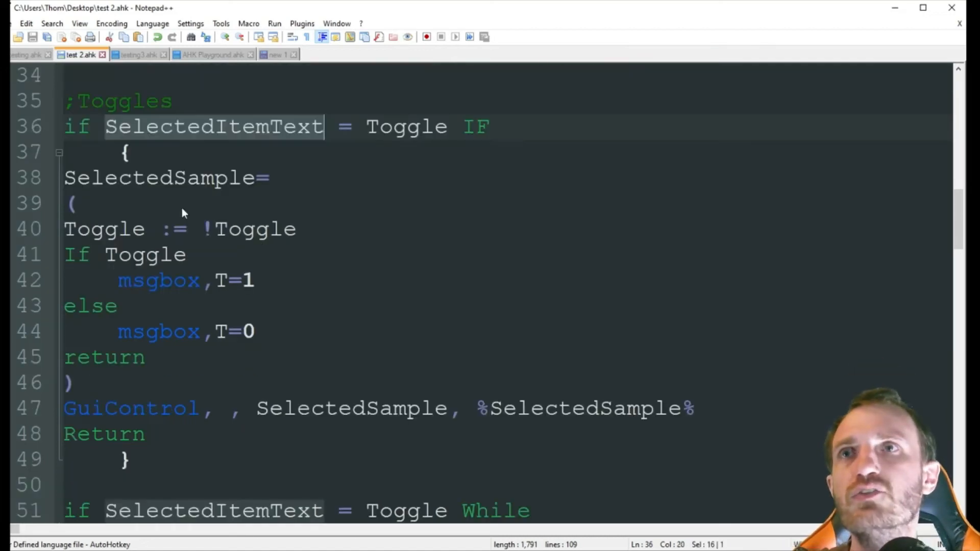
pyautogui.scroll(3)
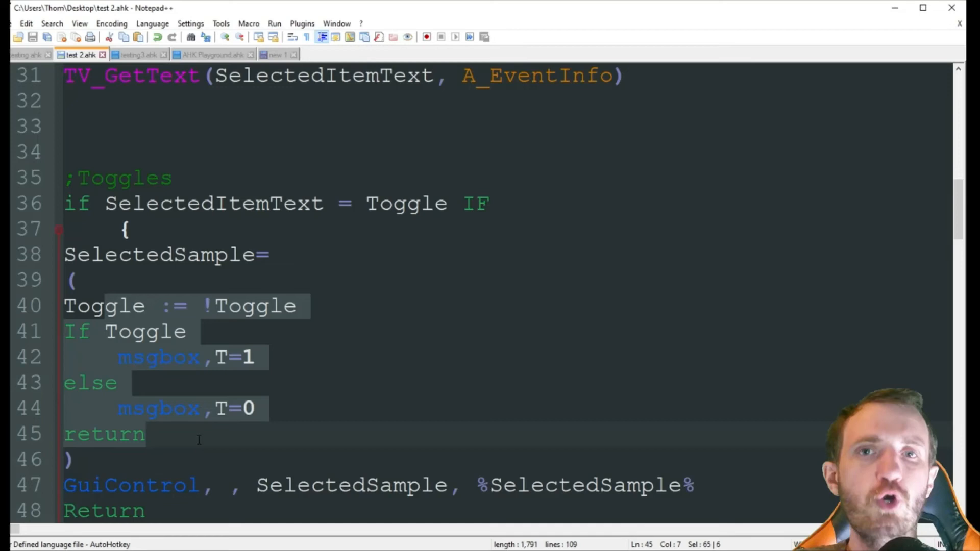
pyautogui.click(146, 434)
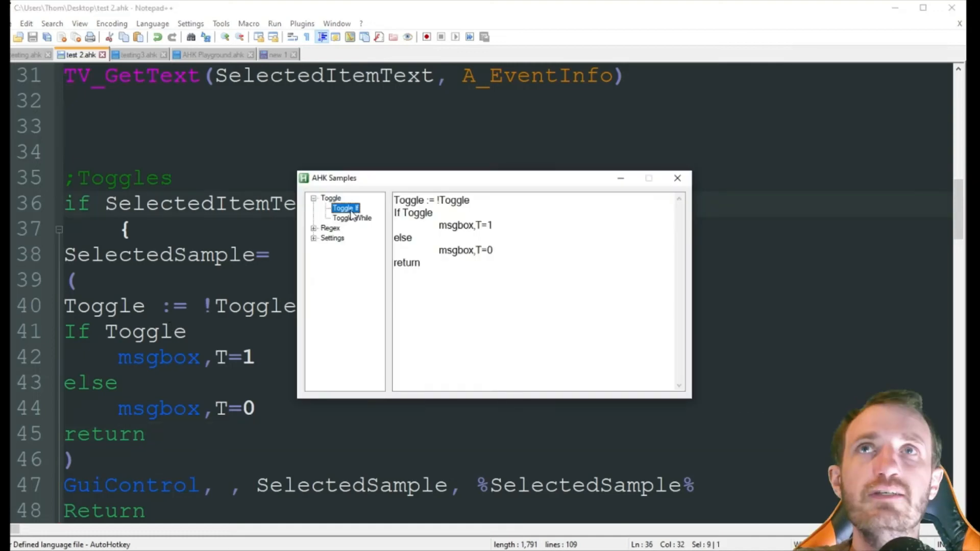
pyautogui.moveTo(423, 252)
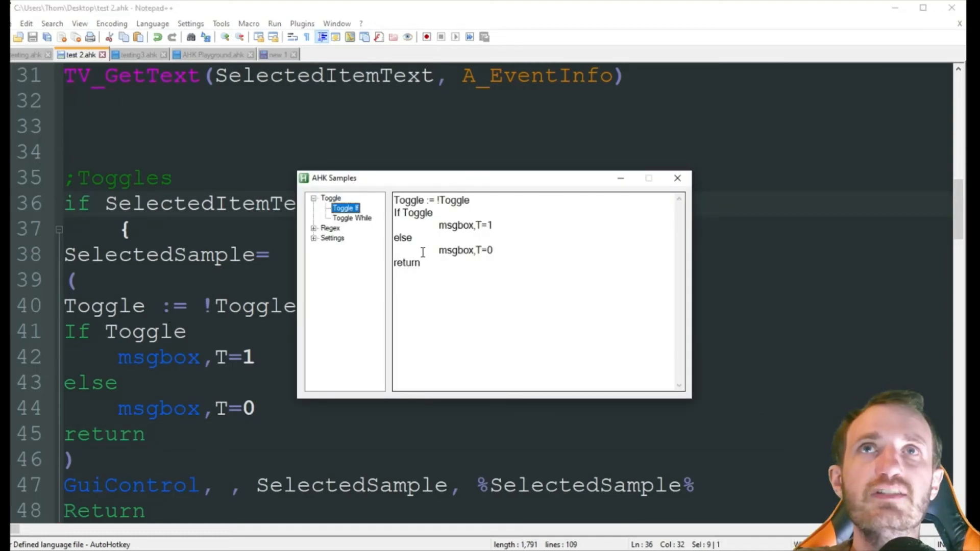
# Return to the script's Toggle If code, leaving the AHK Samples window behind.
pyautogui.click(676, 178)
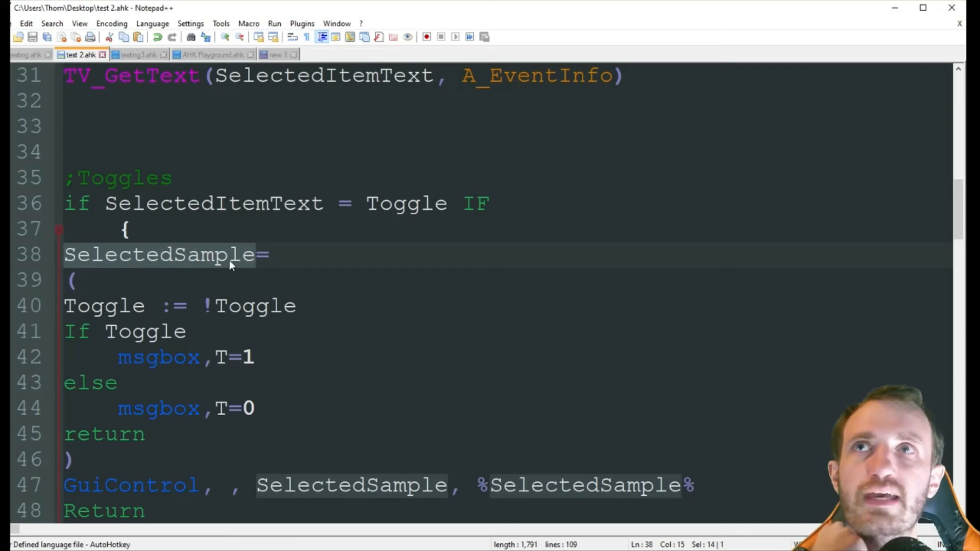
# Scroll the editor down to the Toggle If snippet lines.
pyautogui.scroll(-3)
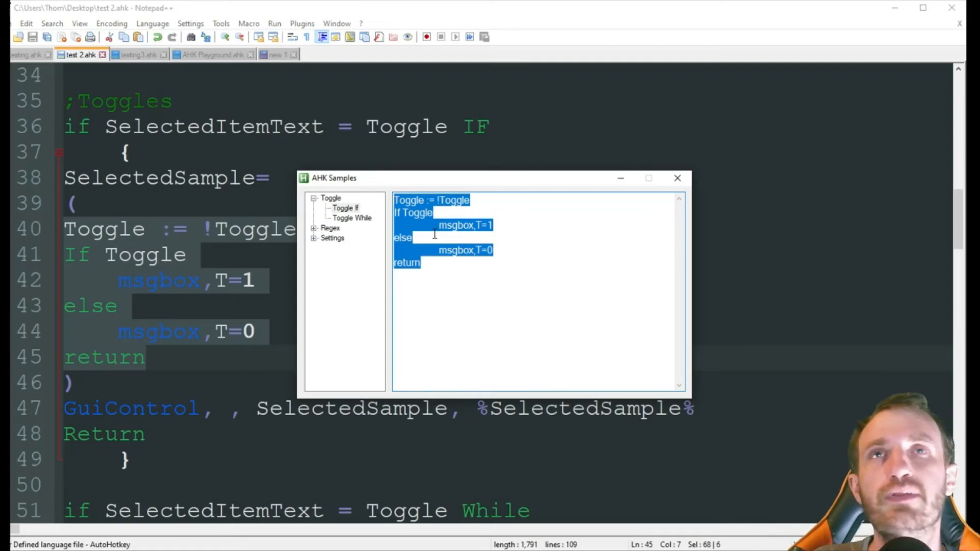
pyautogui.moveTo(465, 240)
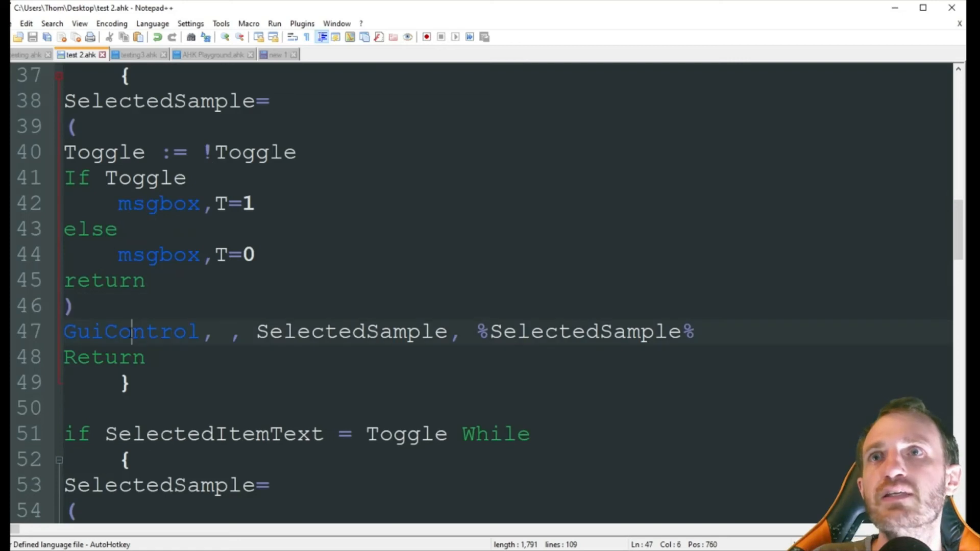
# Highlight GuiControl and the closing Return of Toggle If, then scroll through remaining blocks.
pyautogui.doubleClick(130, 332)
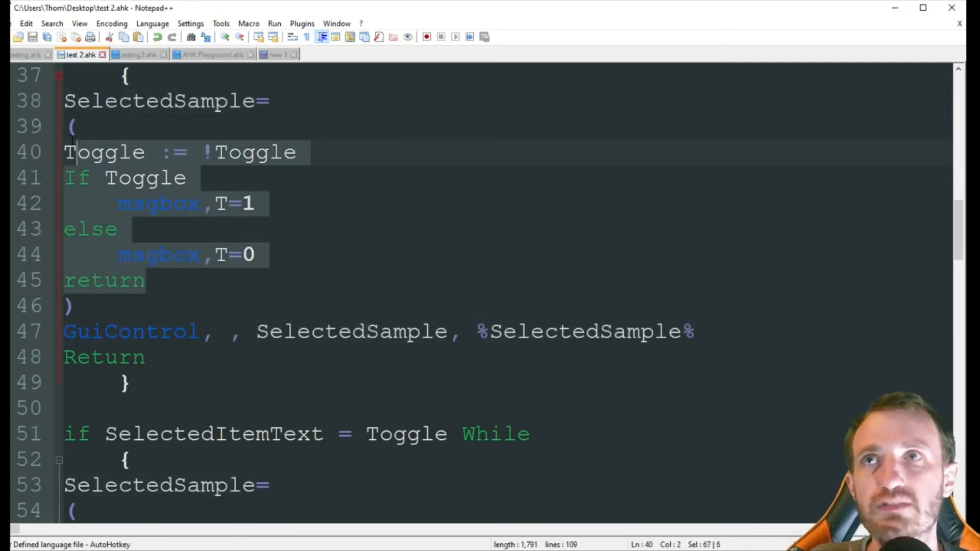
pyautogui.click(160, 357)
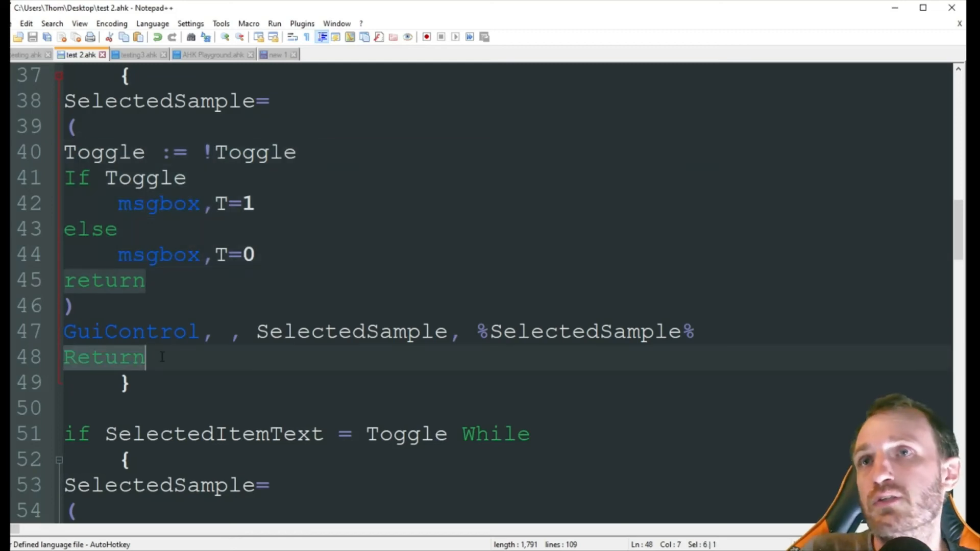
pyautogui.scroll(3)
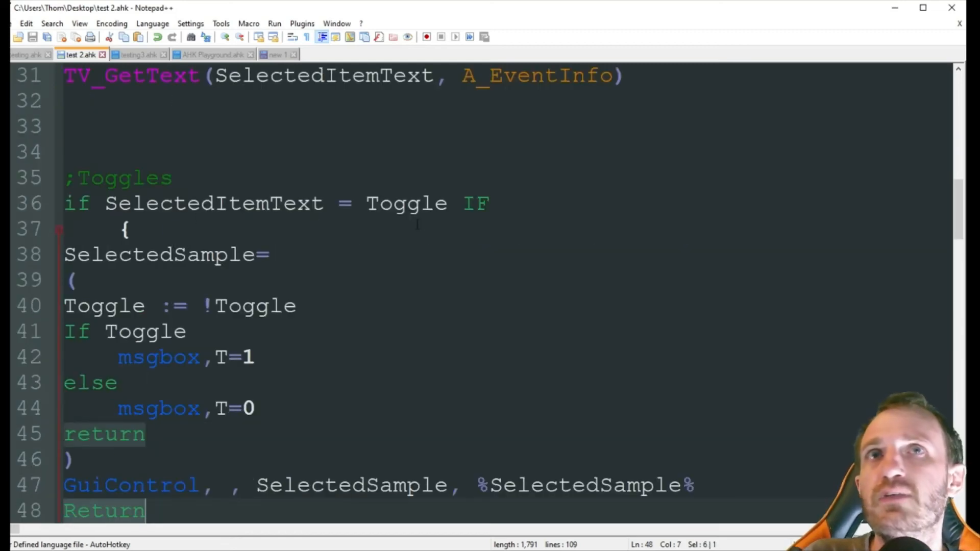
pyautogui.scroll(-3)
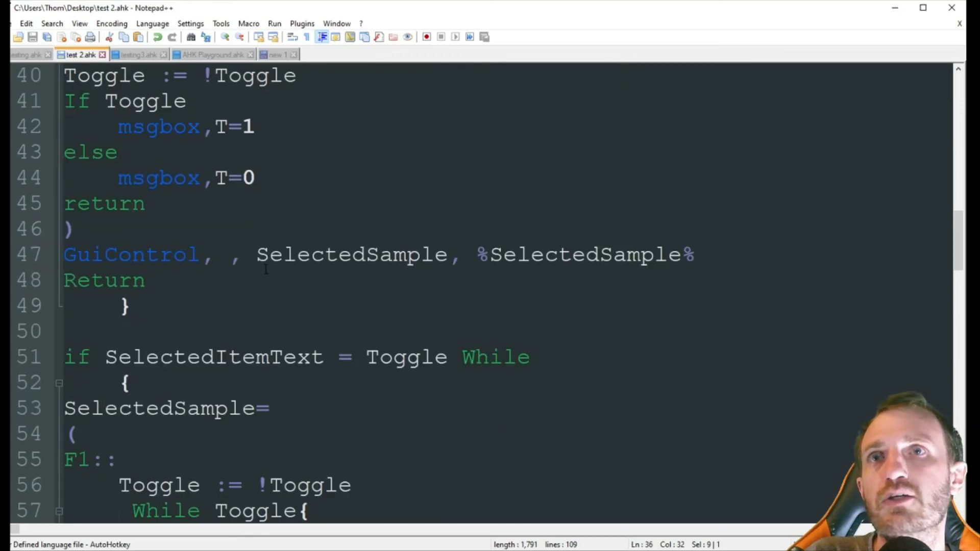
pyautogui.scroll(-3)
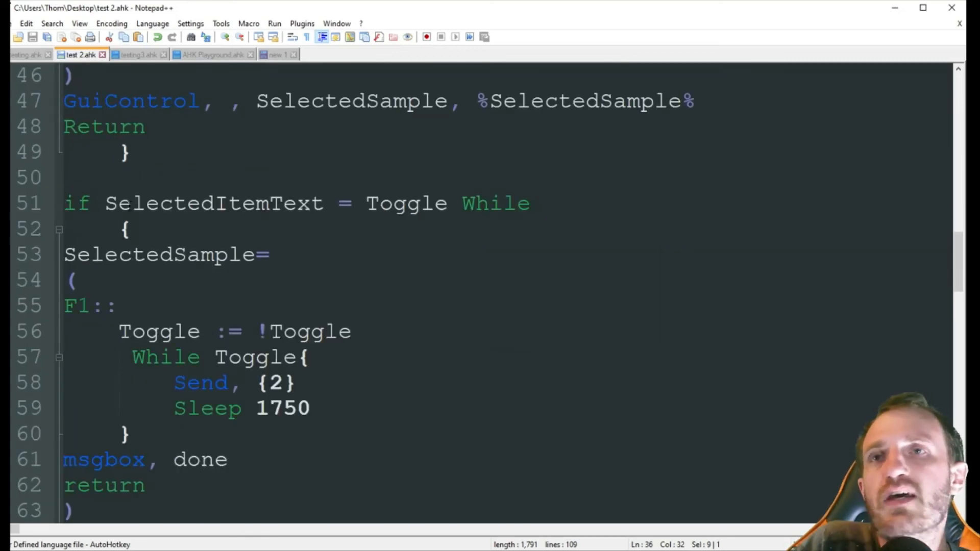
pyautogui.scroll(-3)
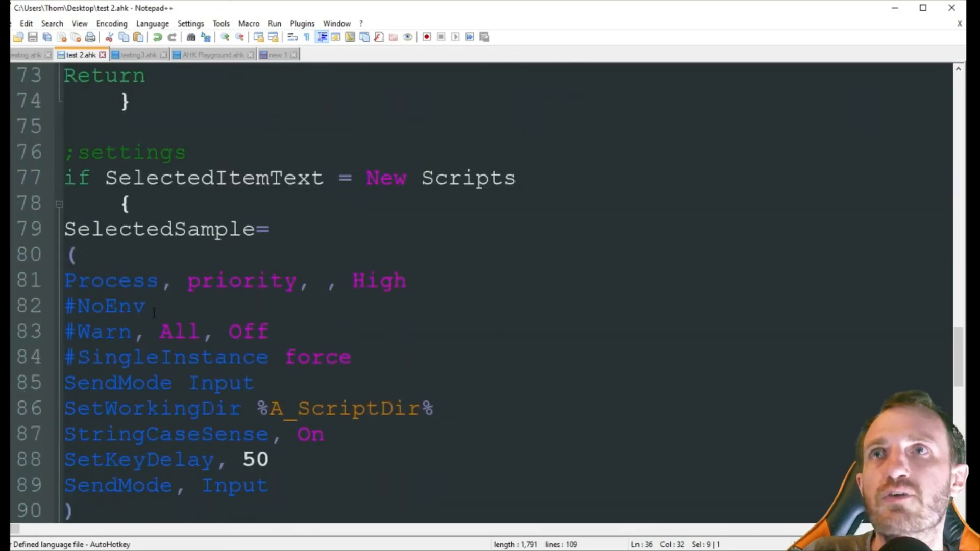
pyautogui.scroll(-3)
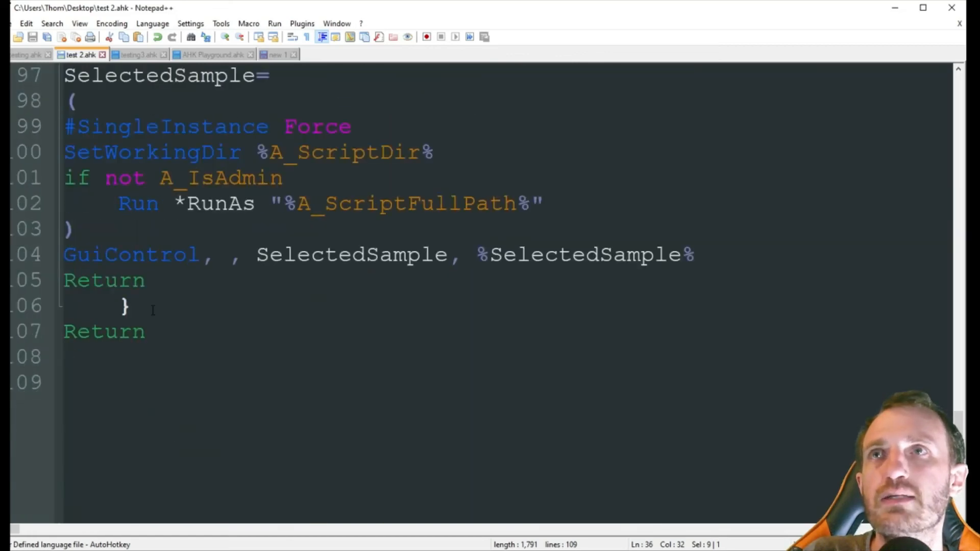
pyautogui.scroll(3)
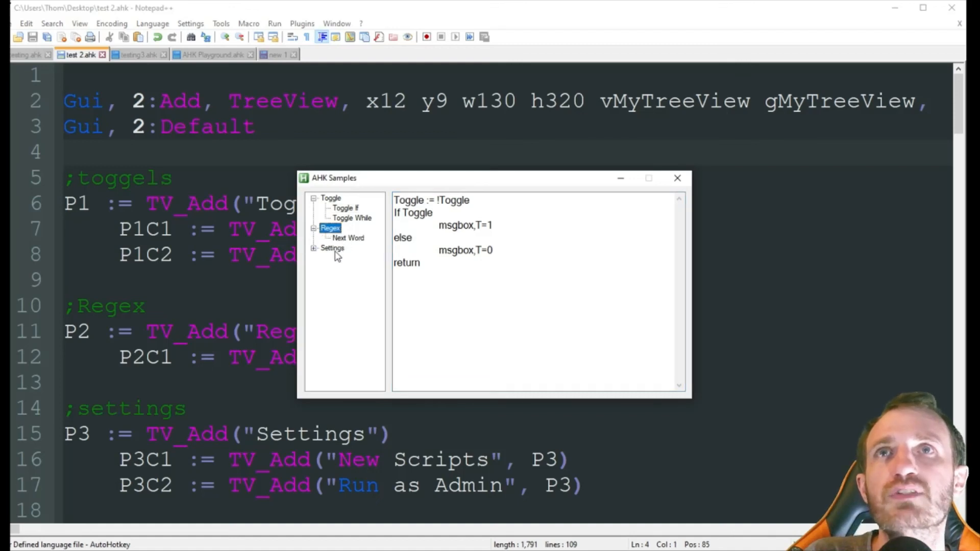
# Expand Settings, preview the Run as Admin snippet, then close the AHK Samples window.
pyautogui.click(352, 267)
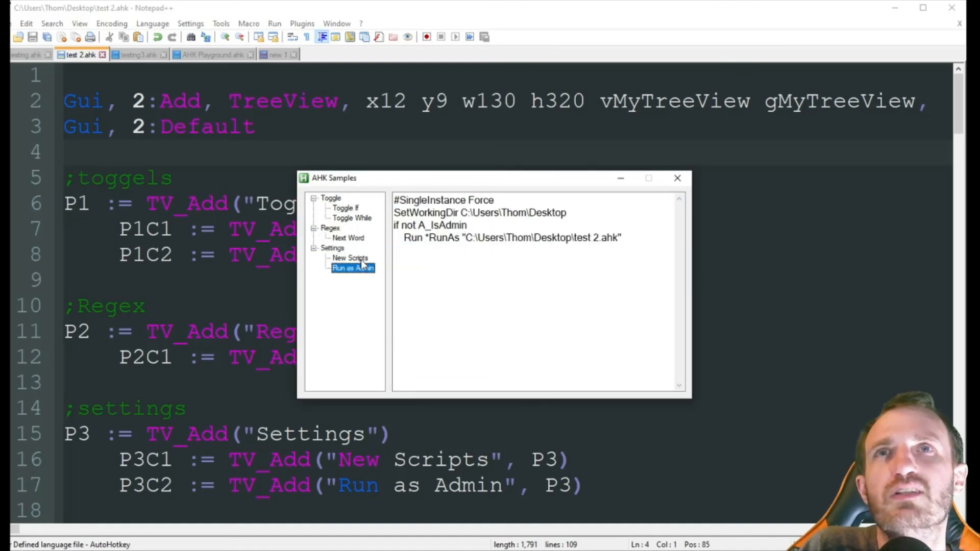
pyautogui.click(345, 208)
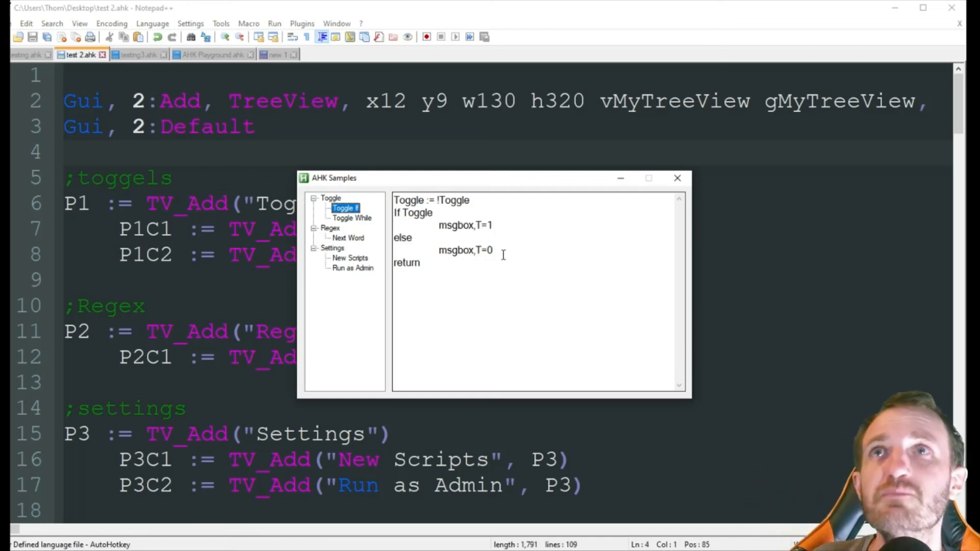
pyautogui.moveTo(677, 178)
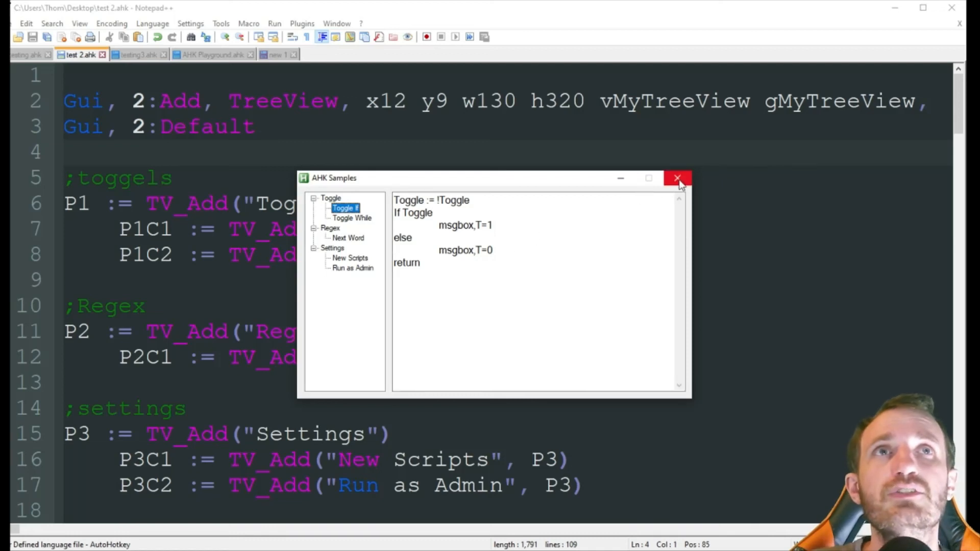
pyautogui.click(677, 178)
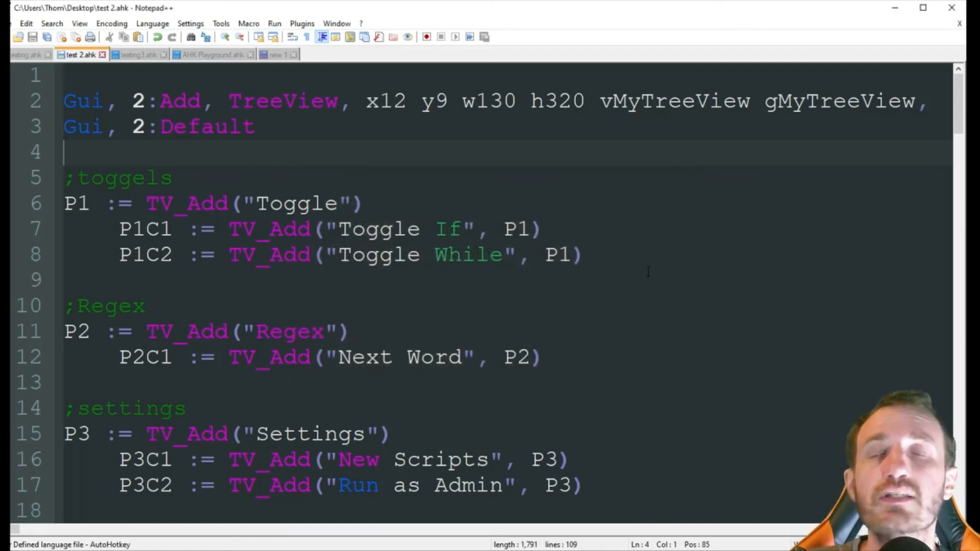